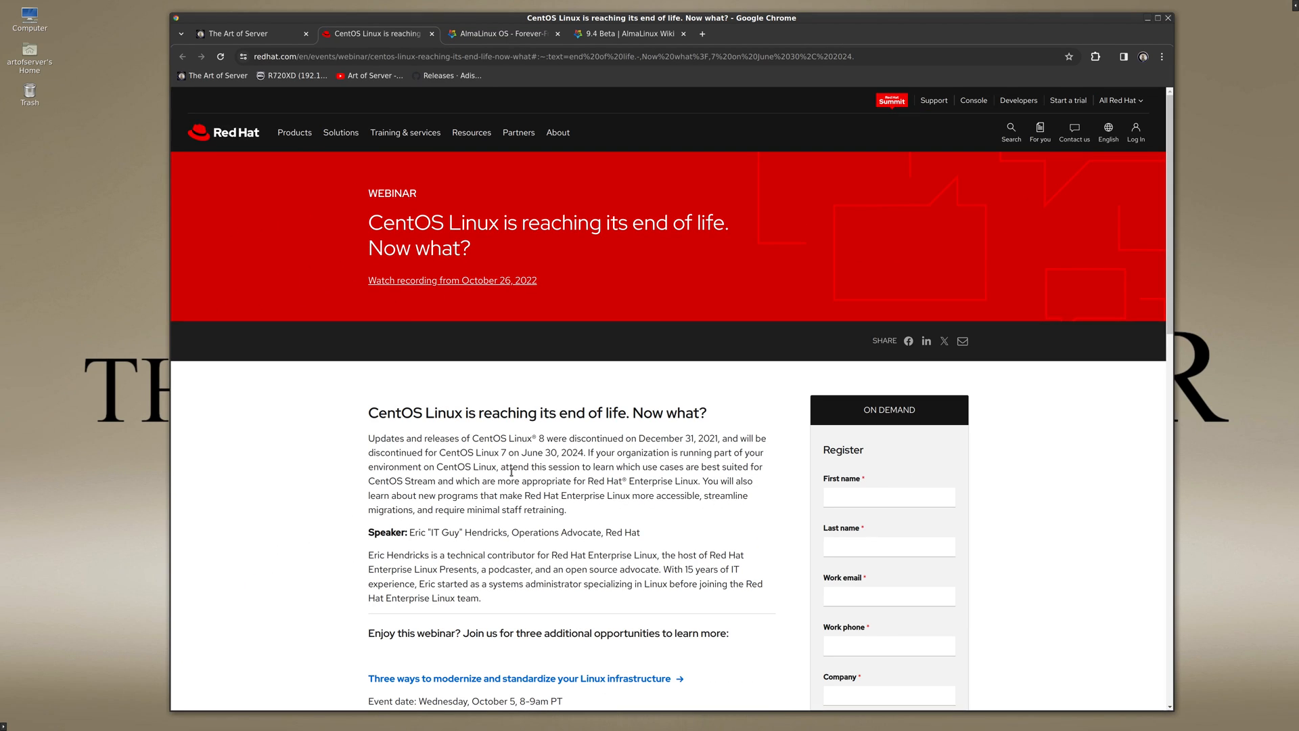
mouse_move(527, 480)
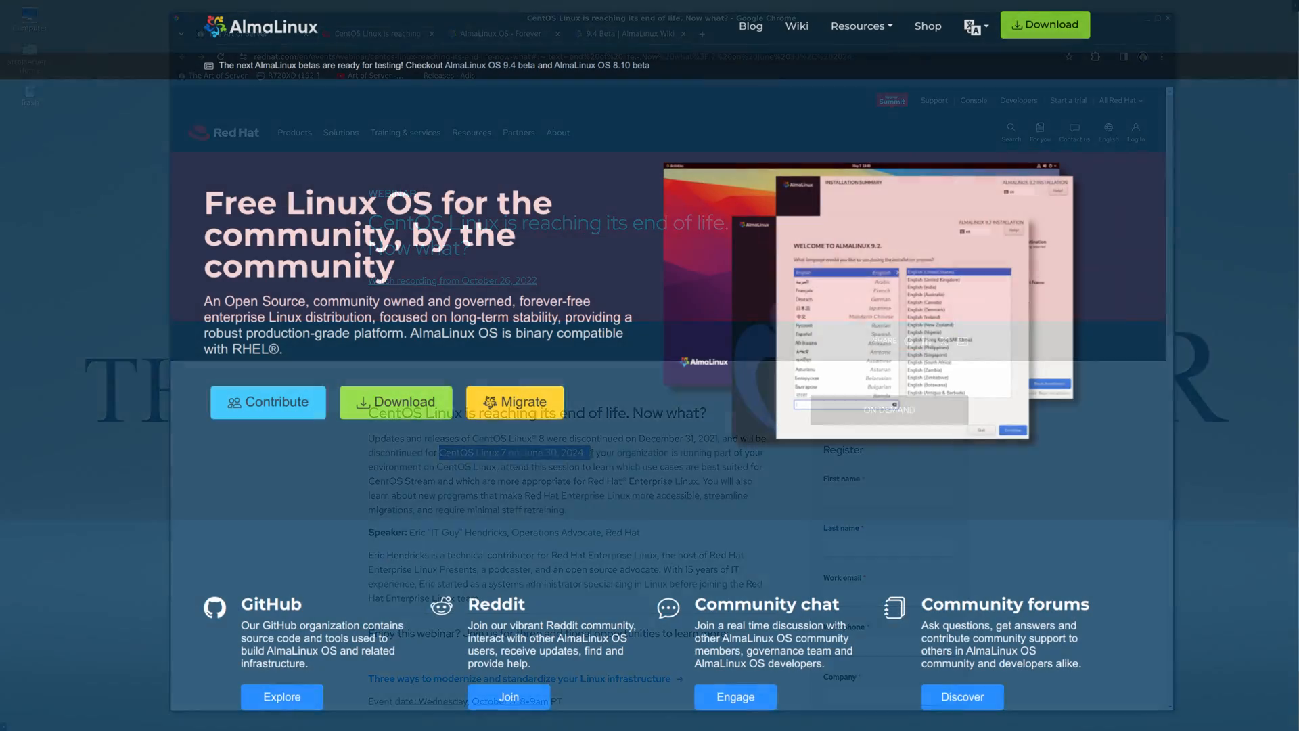
Choose device 3 (sr0) as the driver disk so the mpt3sas kmod RPM appears
click(377, 33)
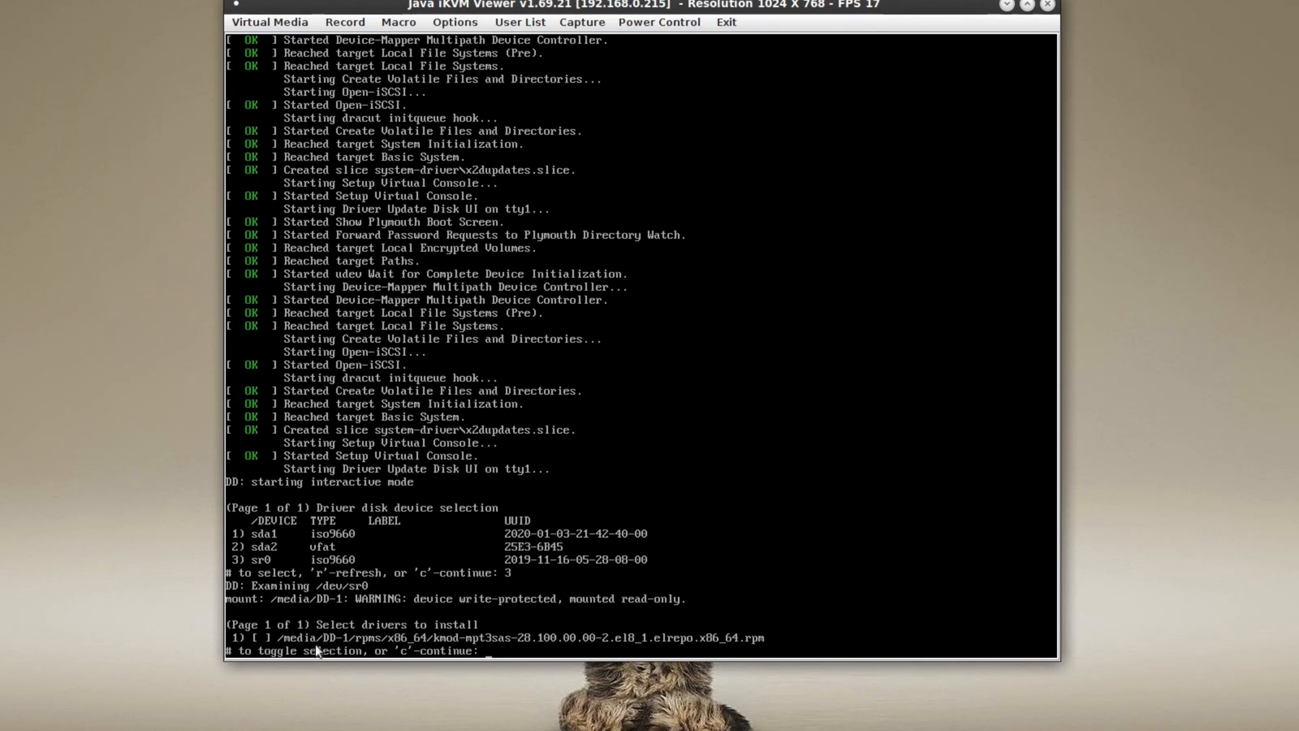
mouse_move(291, 572)
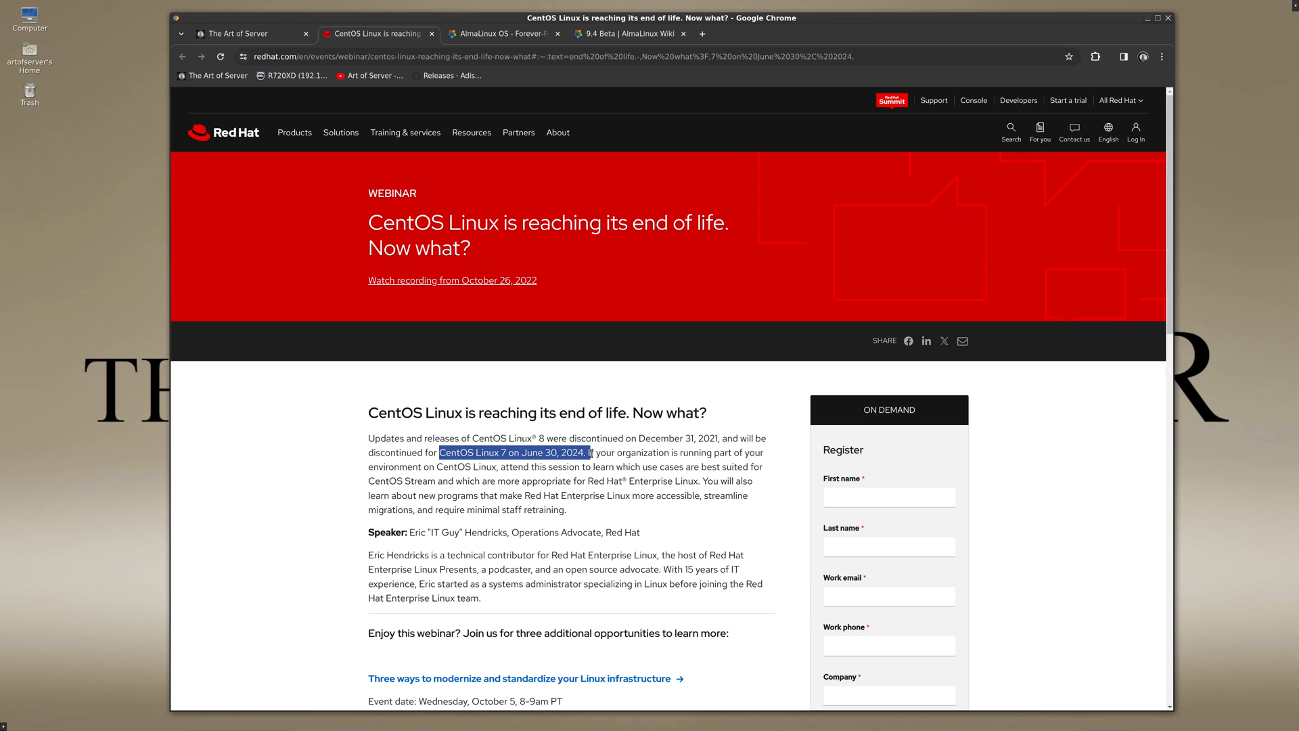
mouse_move(530, 200)
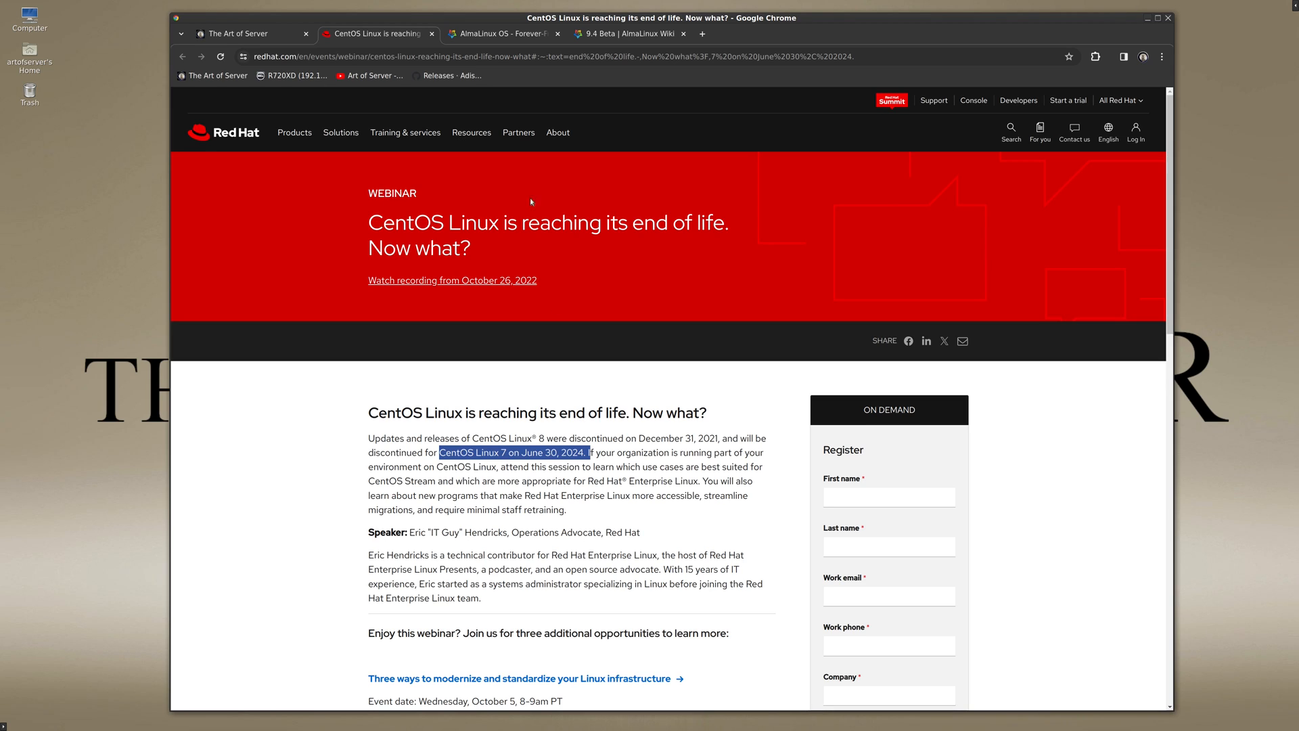
Bring up the AlmaLinux 9.4 Beta announcement's 'Renewing support for upstream deprecated hardware' section
click(497, 33)
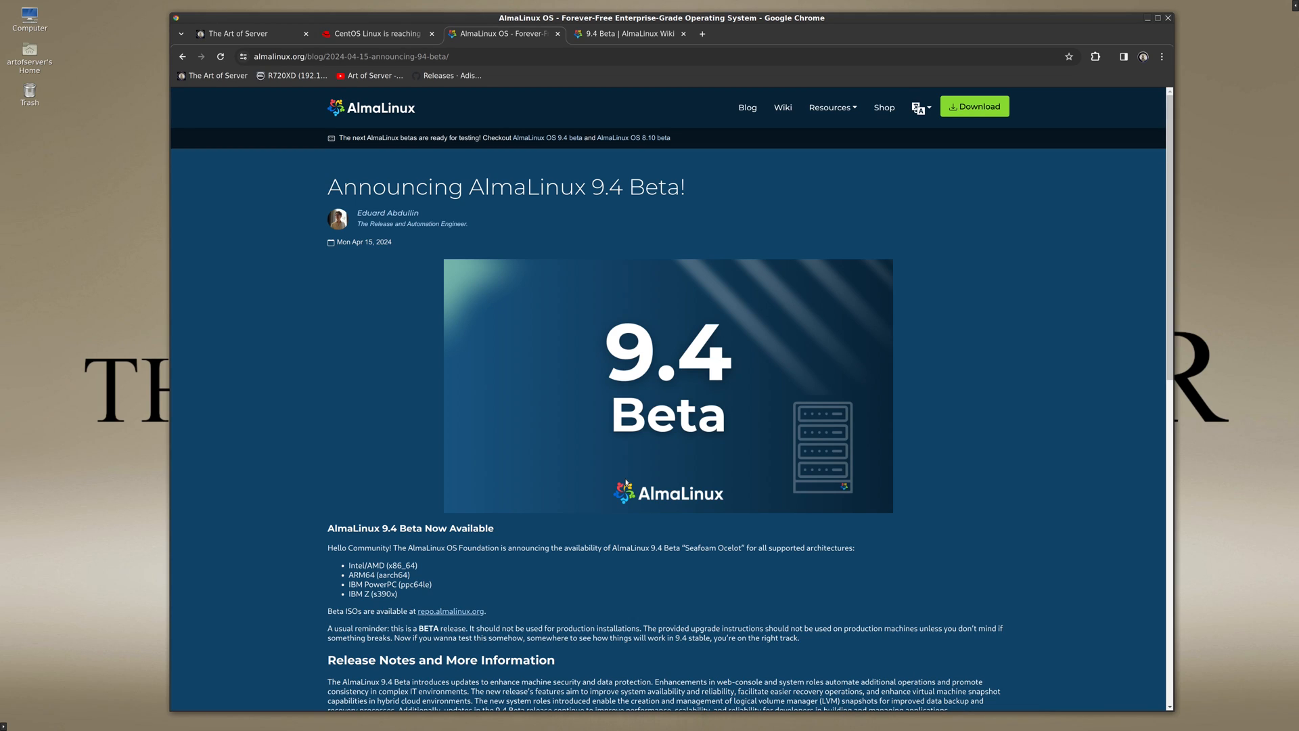
mouse_move(501, 465)
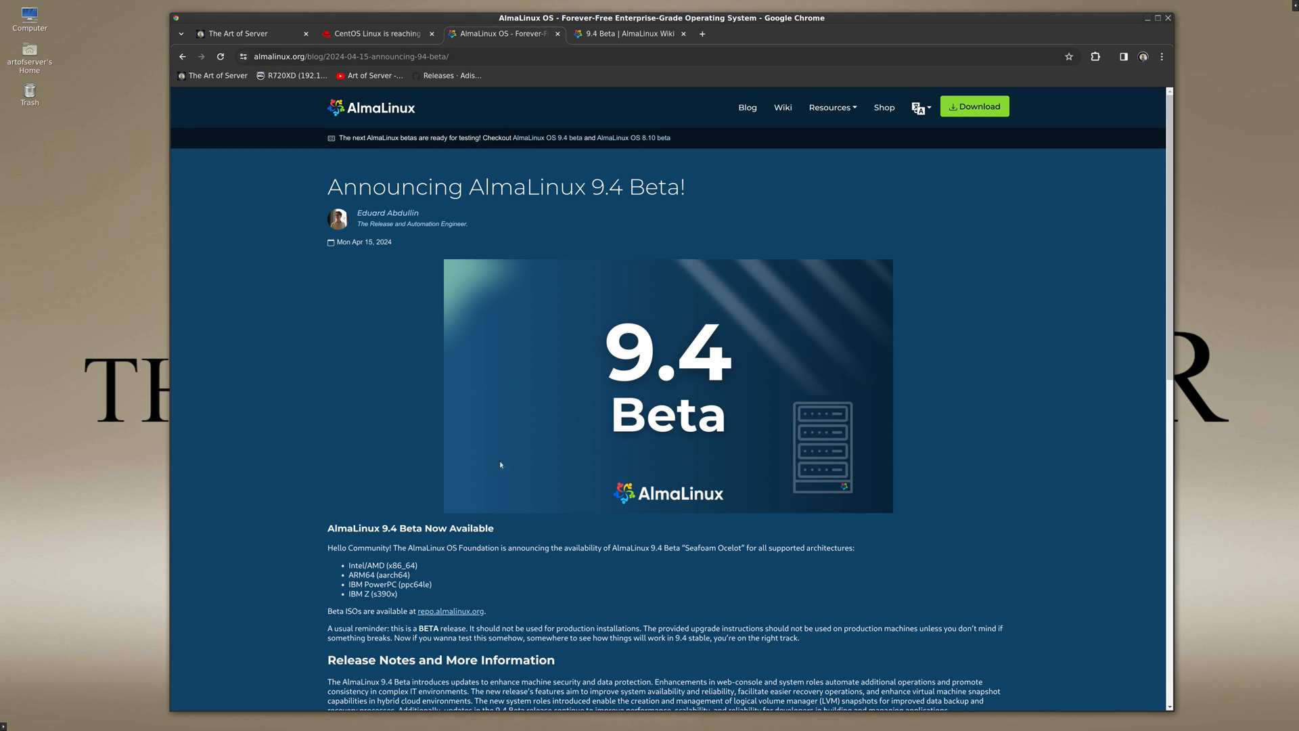
scroll(down, 3)
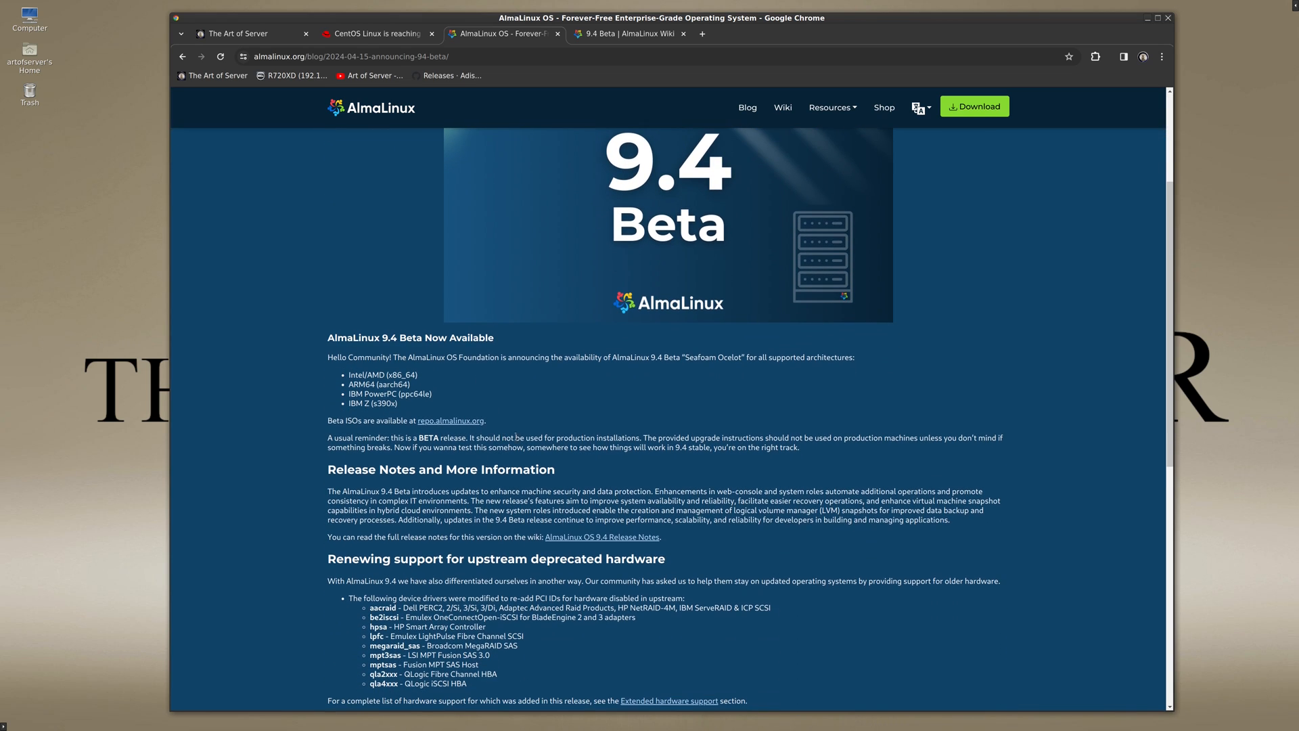
scroll(down, 3)
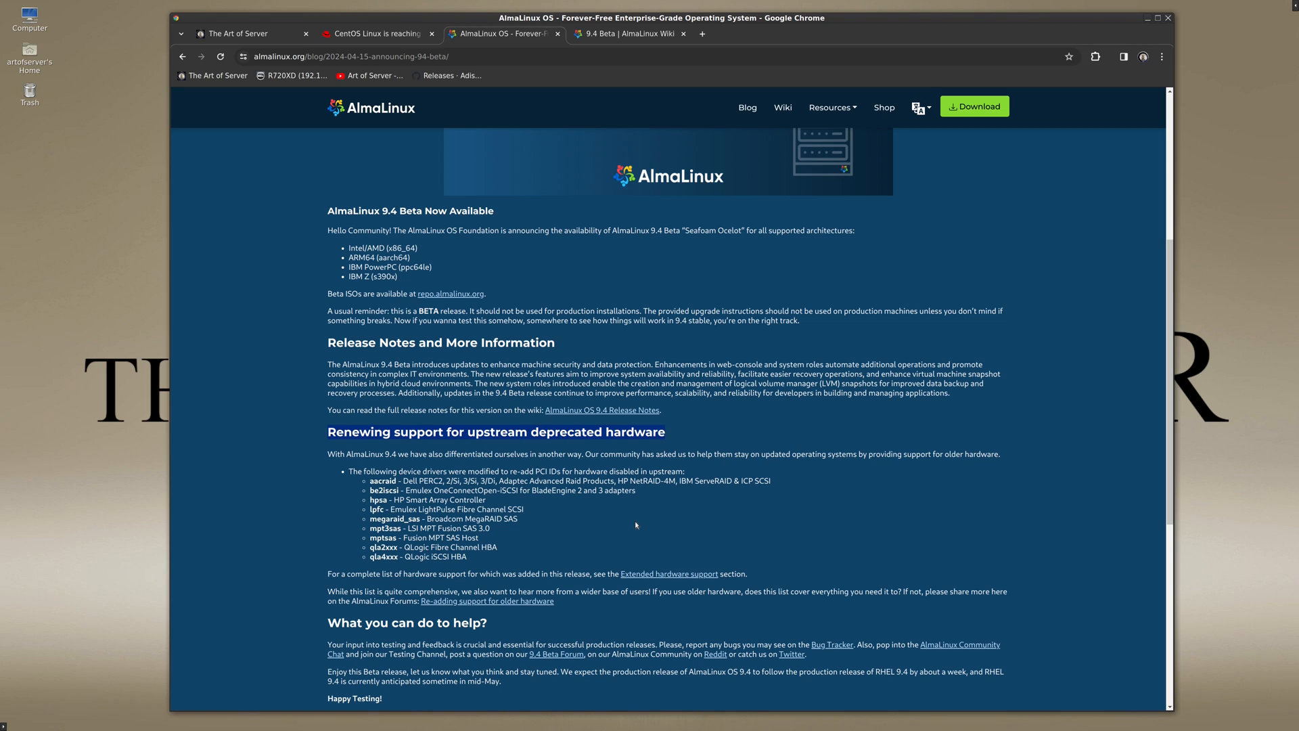
scroll(down, 3)
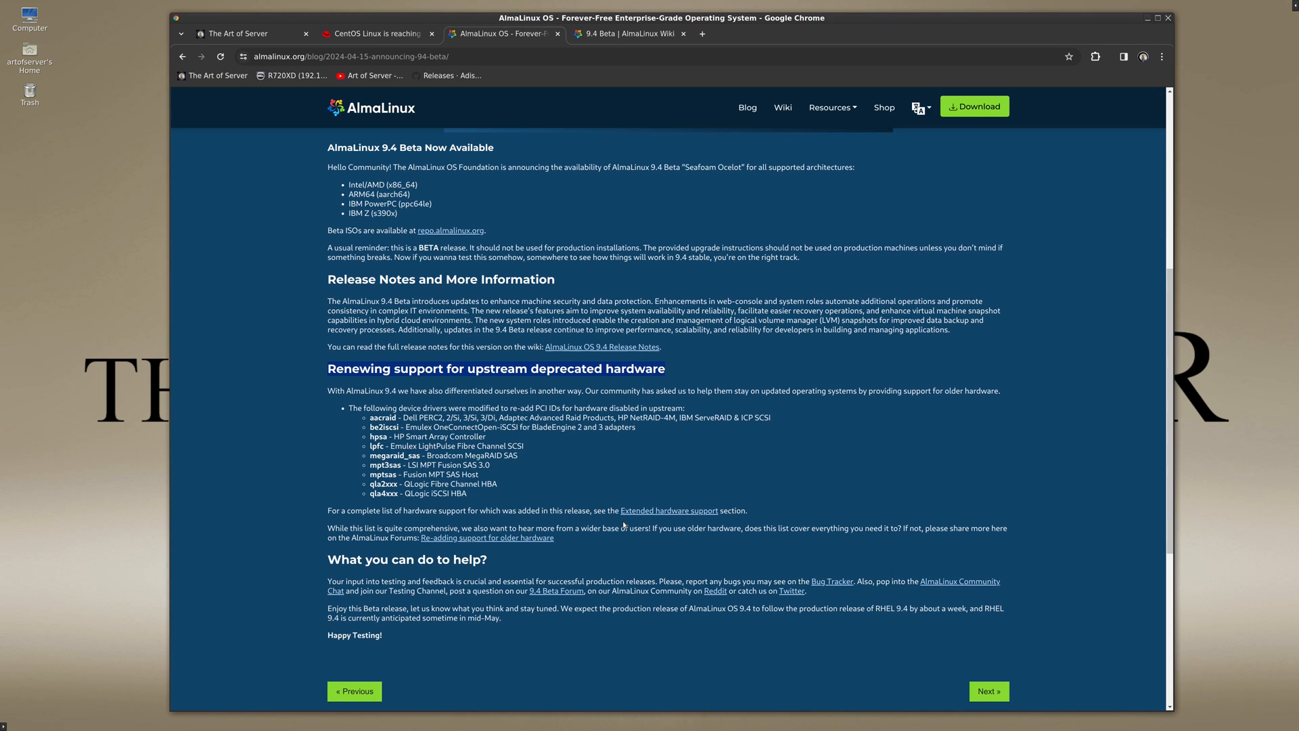
mouse_move(577, 448)
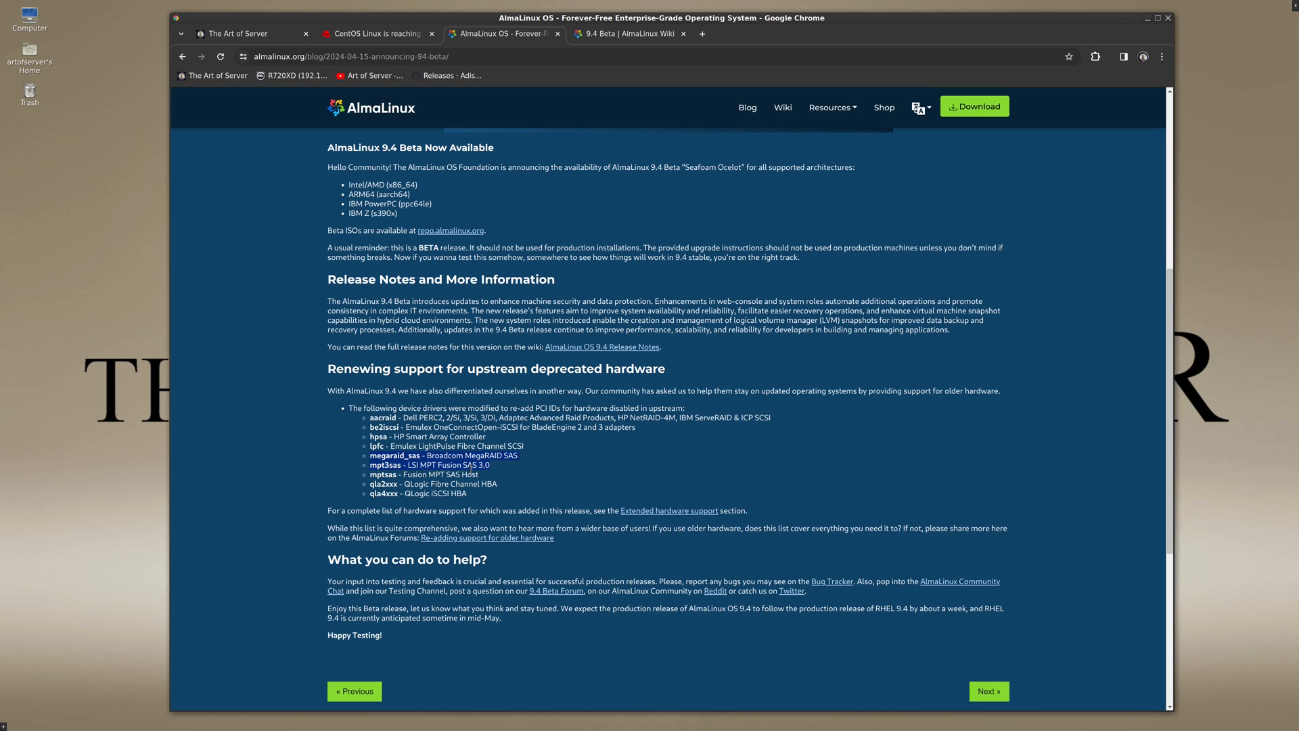
mouse_move(505, 472)
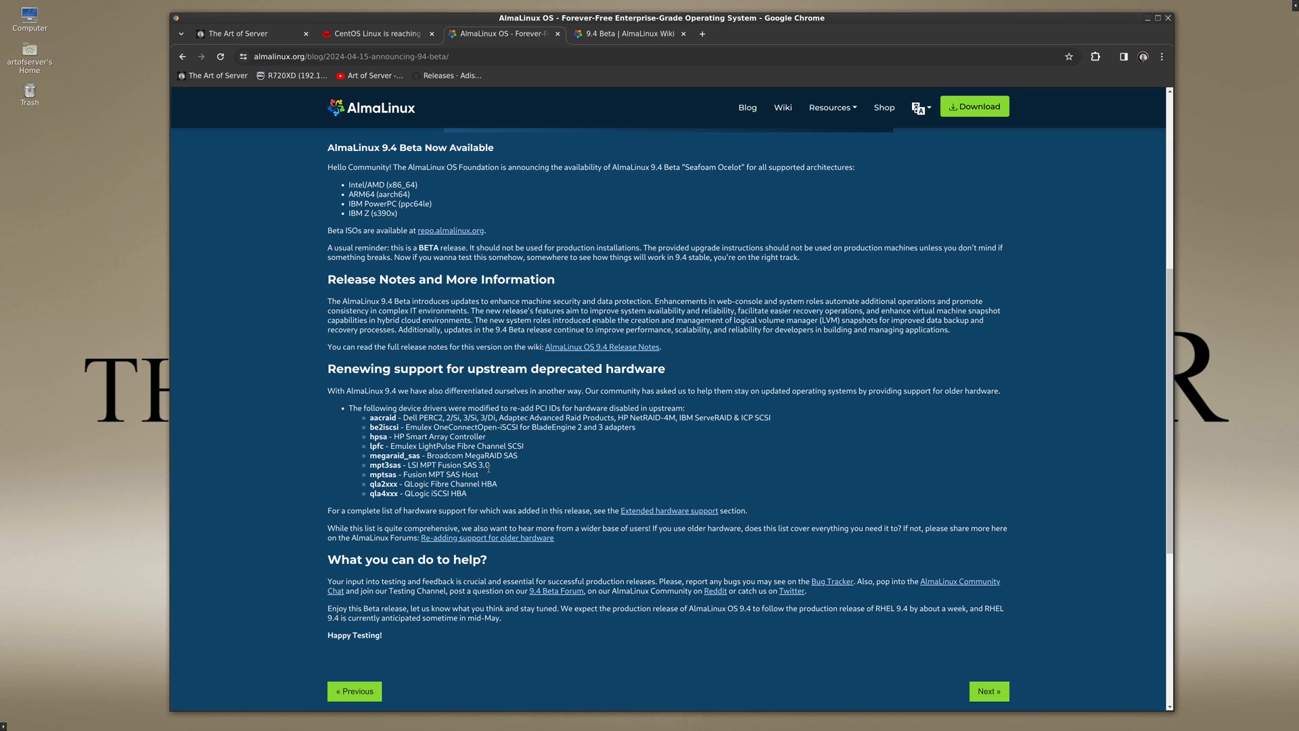
mouse_move(555, 522)
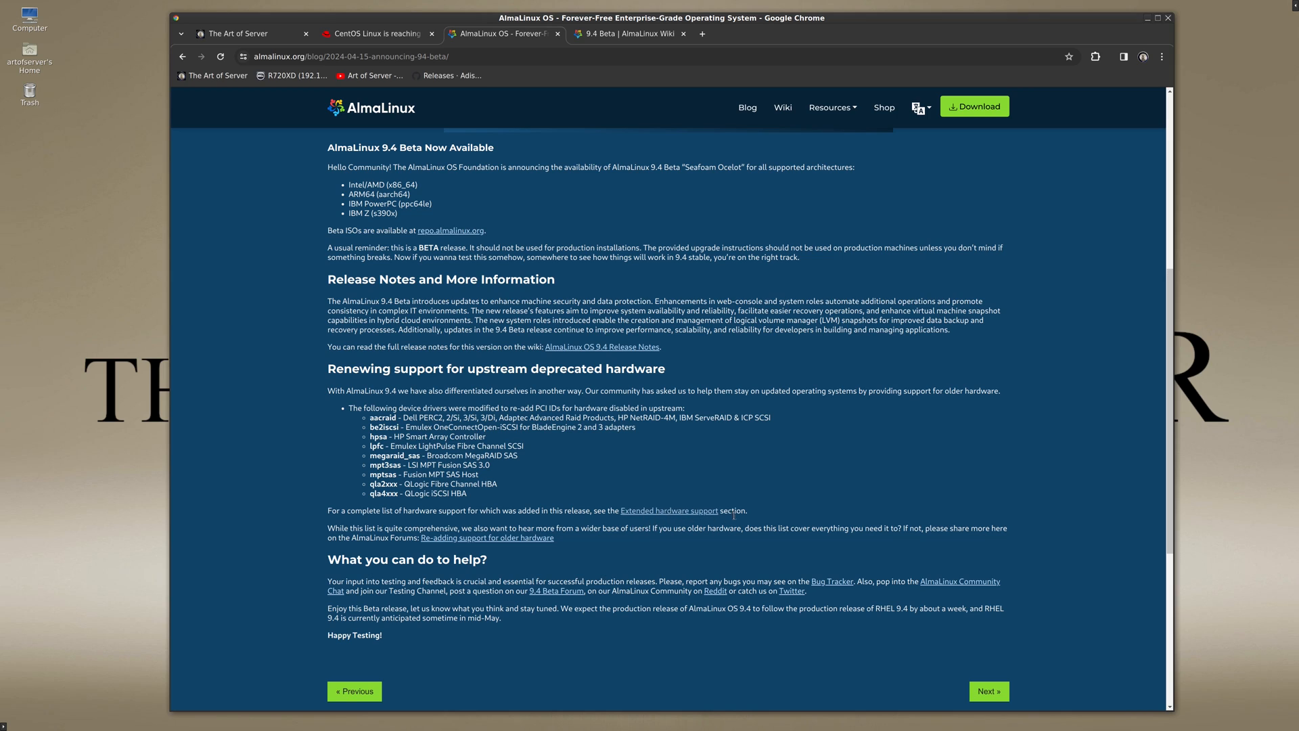
mouse_move(650, 40)
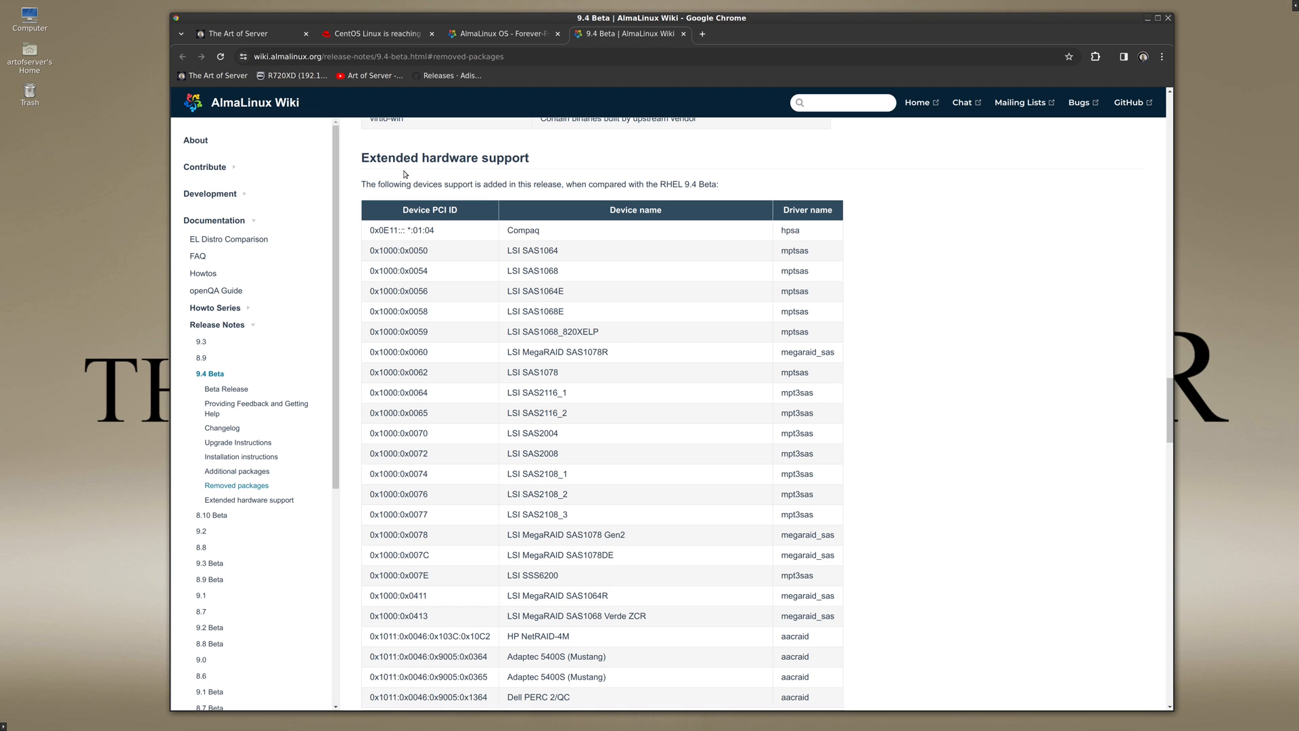
Highlight the Extended hardware support heading and the LSI SAS2116_1 and SAS2008 table entries
double_click(445, 158)
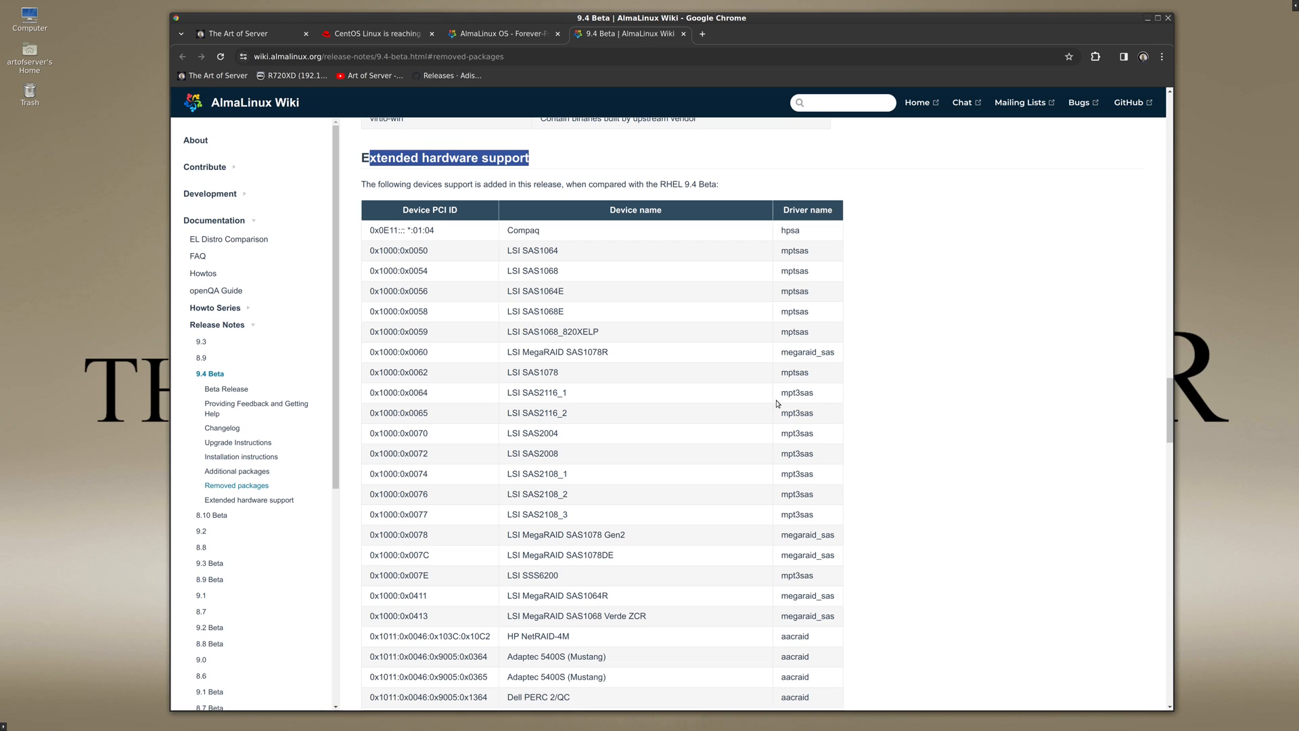
mouse_move(672, 383)
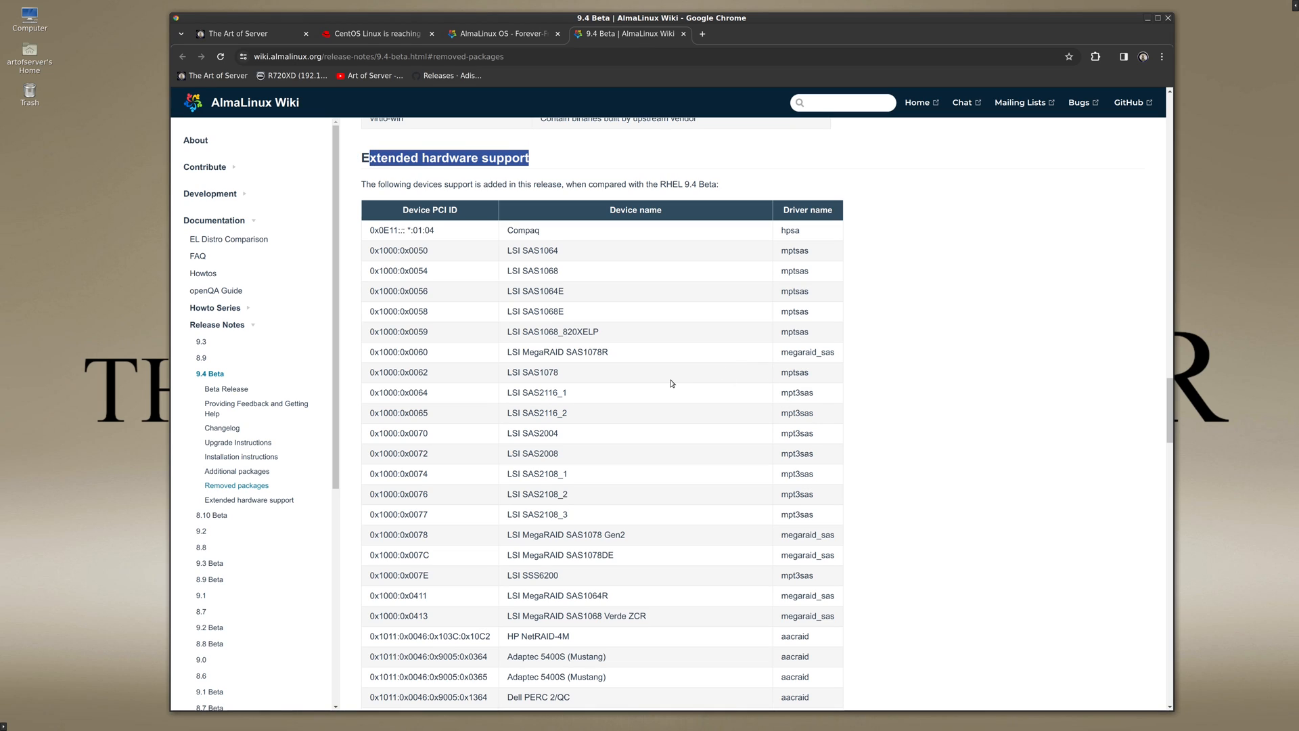
mouse_move(578, 497)
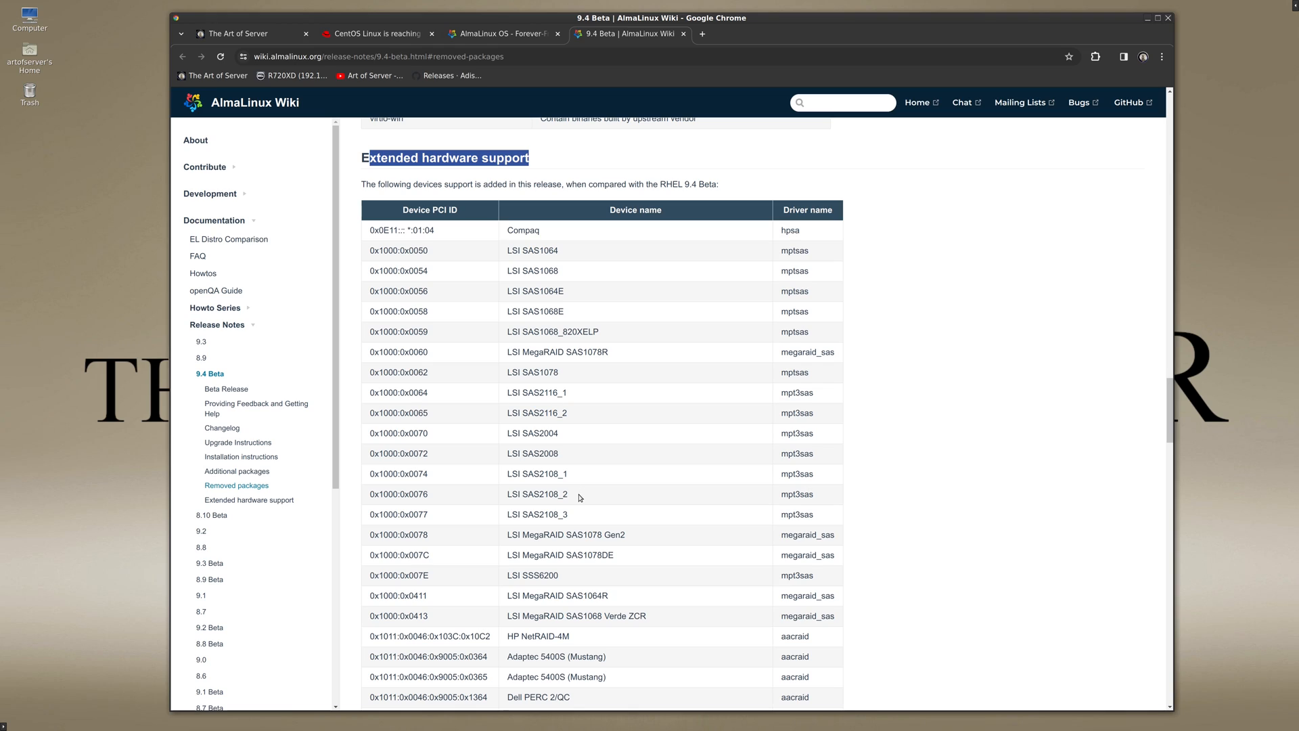
double_click(537, 392)
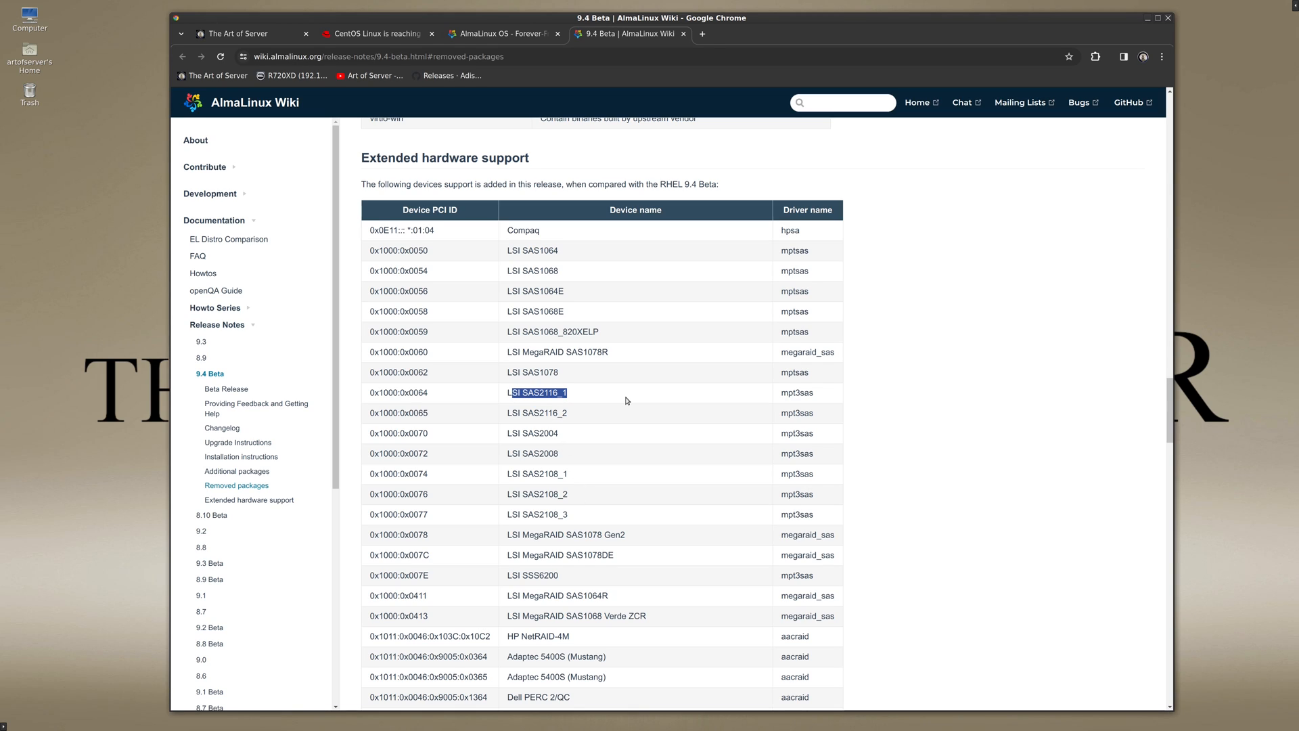
mouse_move(598, 440)
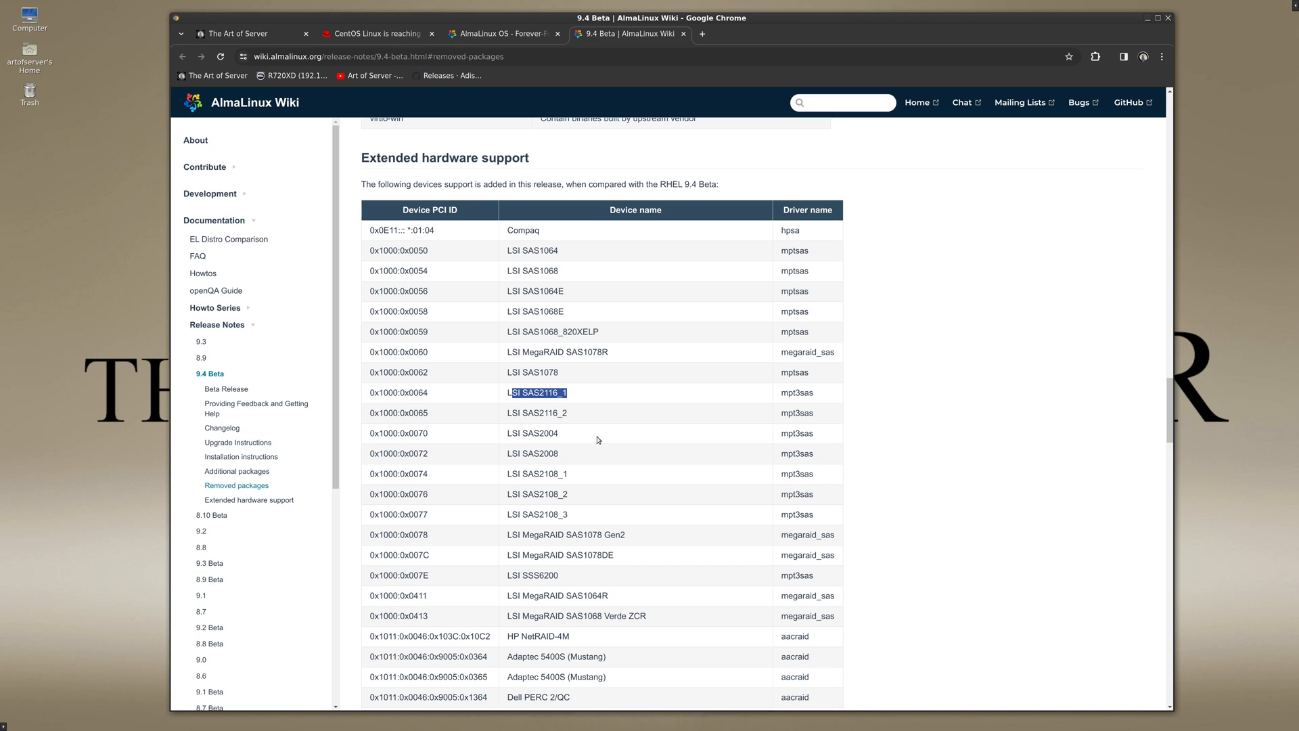
mouse_move(580, 454)
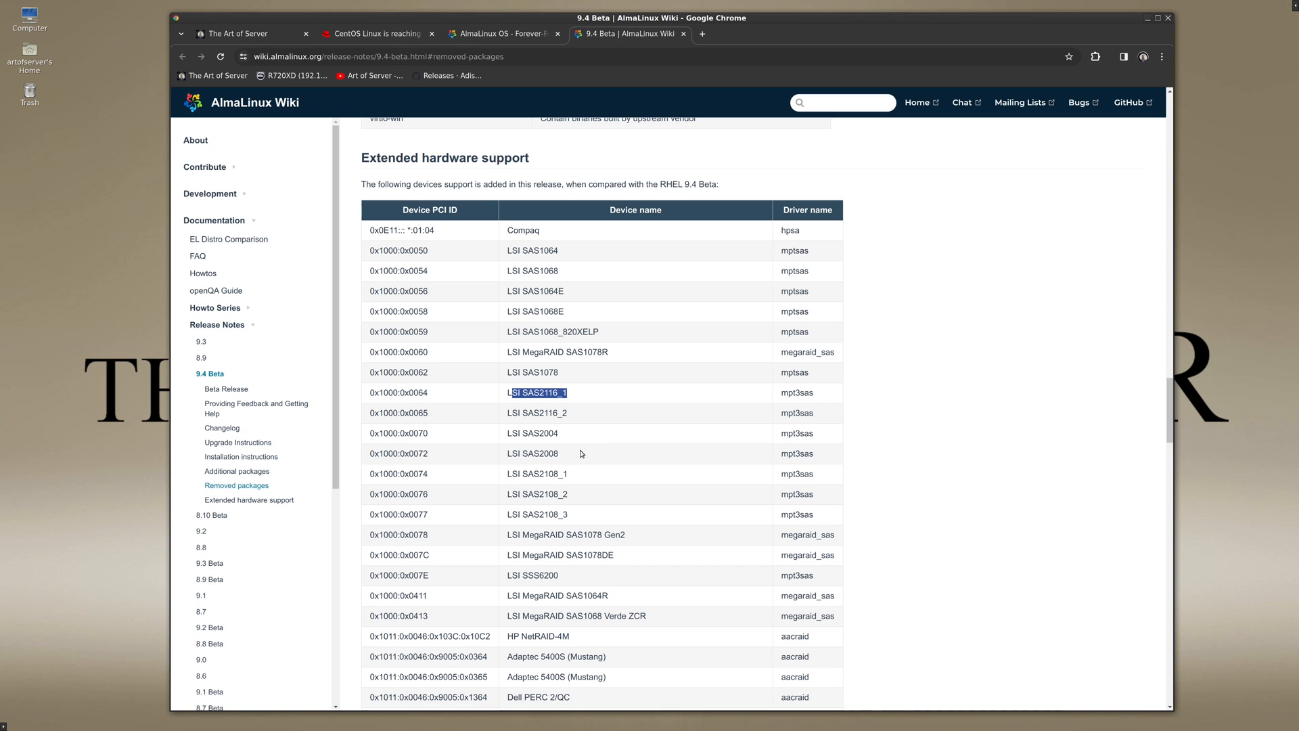
mouse_move(580, 448)
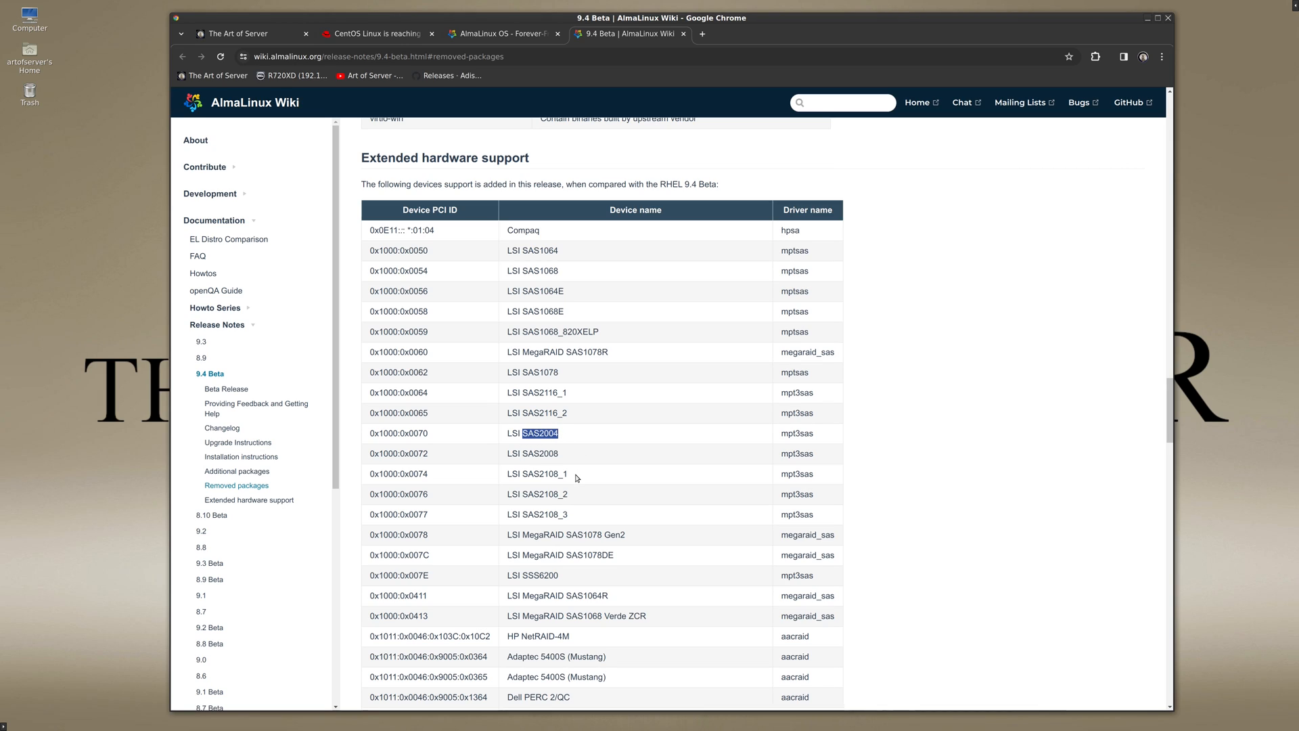
double_click(536, 453)
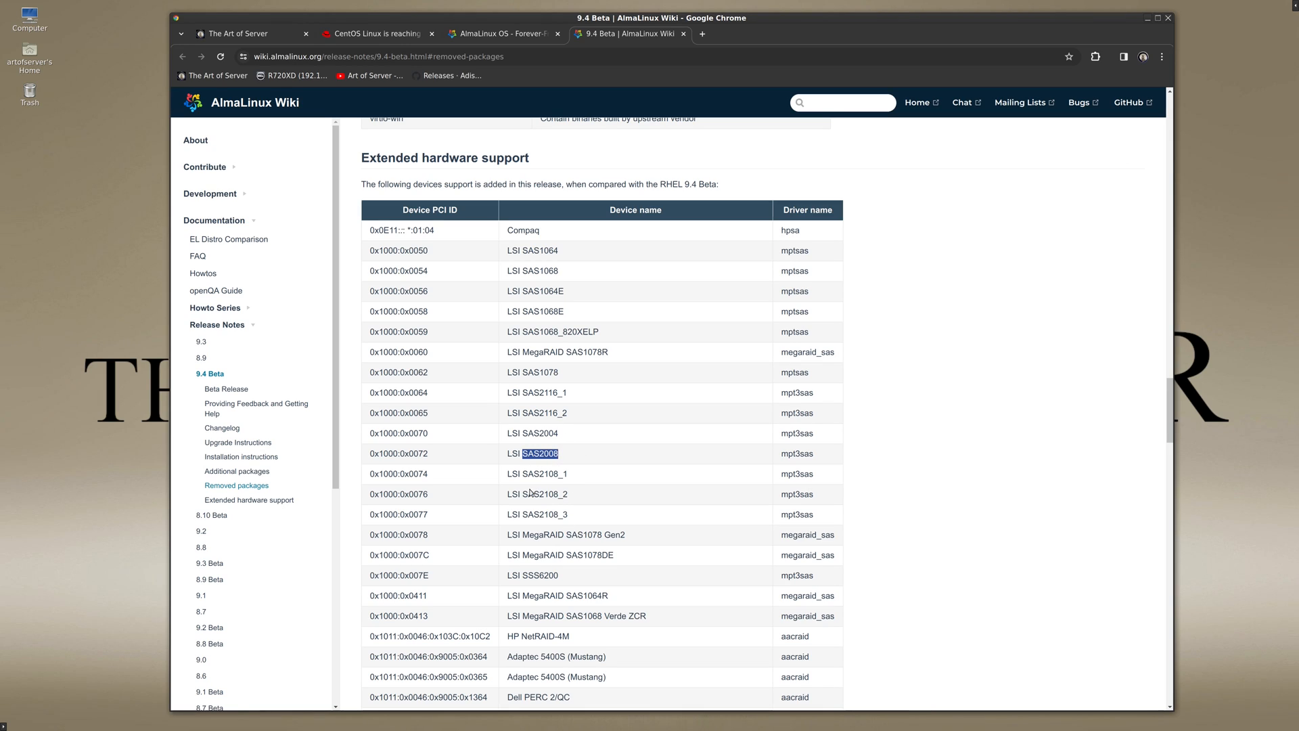
mouse_move(534, 526)
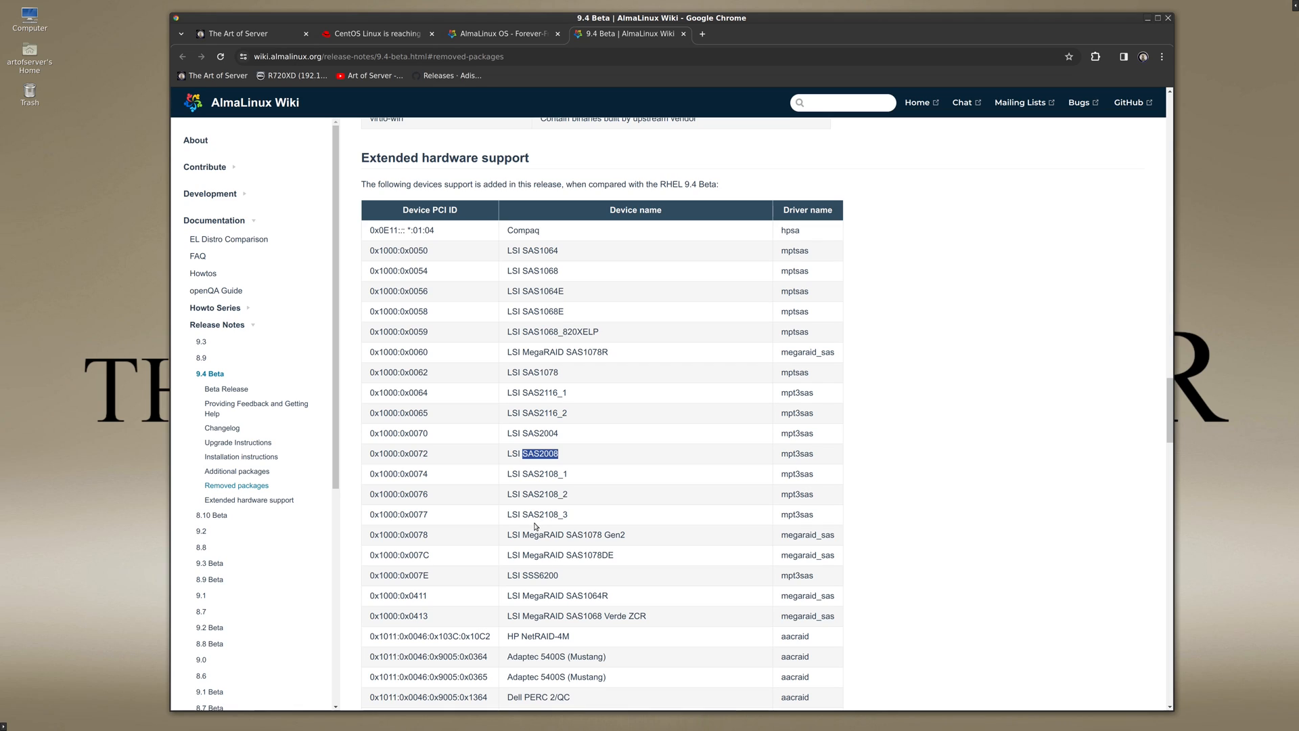
double_click(542, 473)
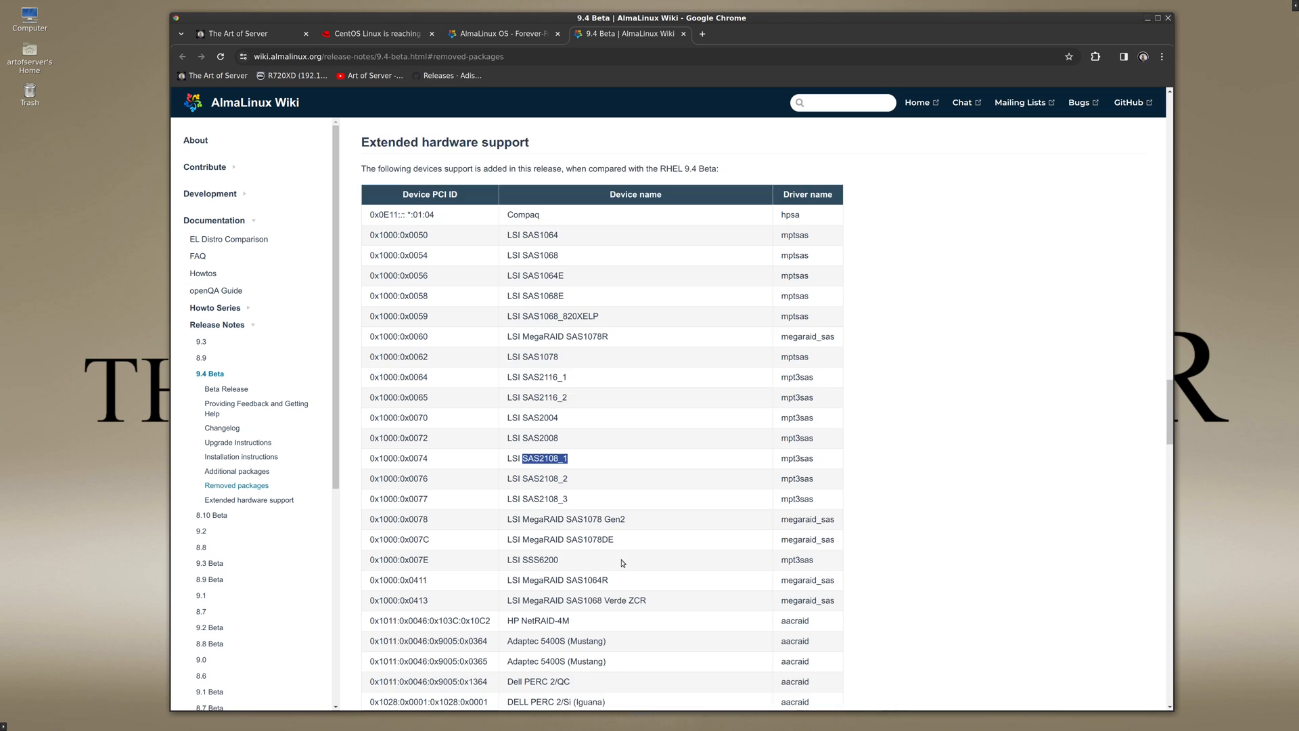
scroll(up, 3)
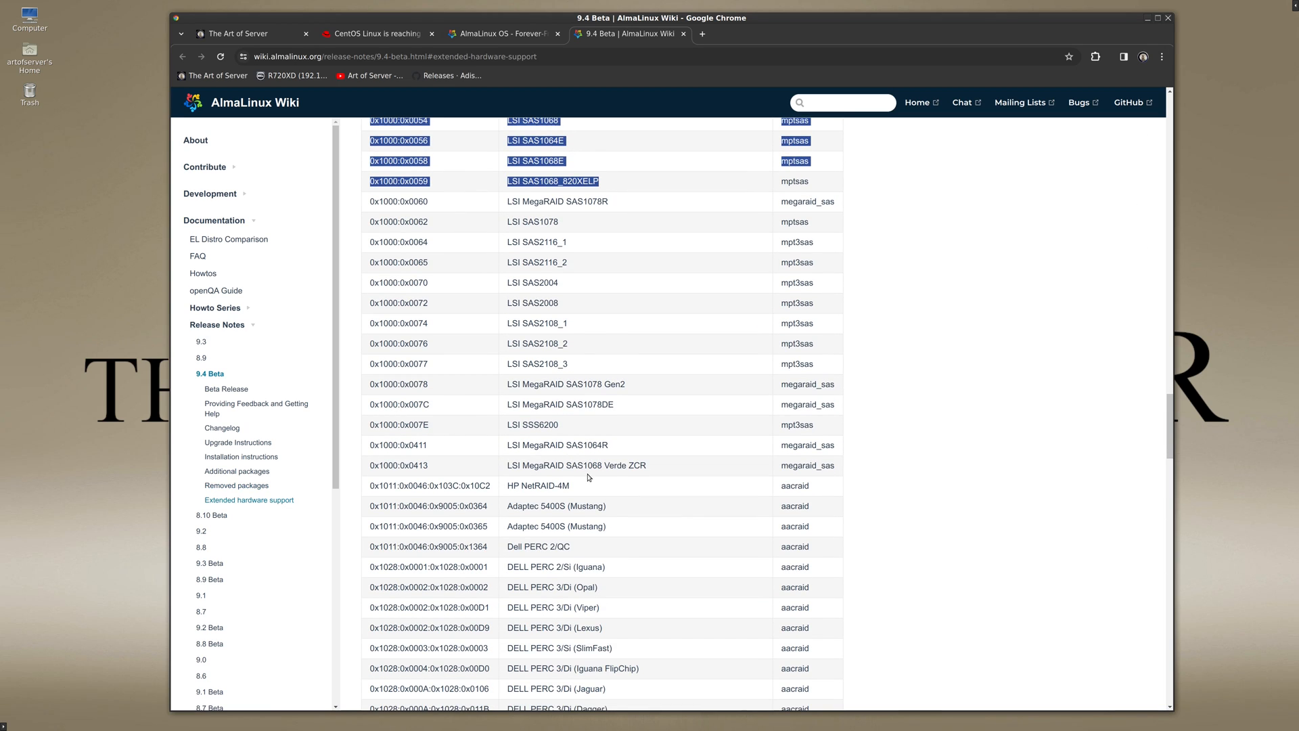
scroll(up, 3)
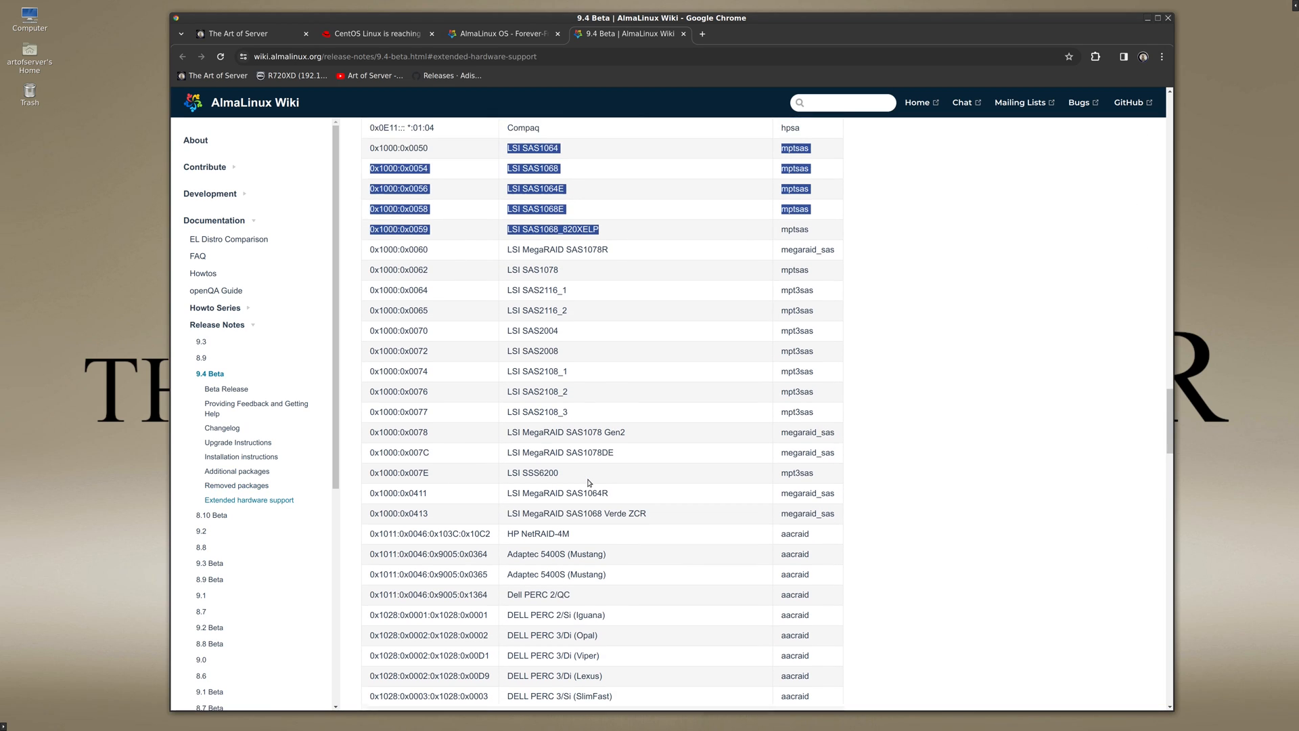
scroll(up, 3)
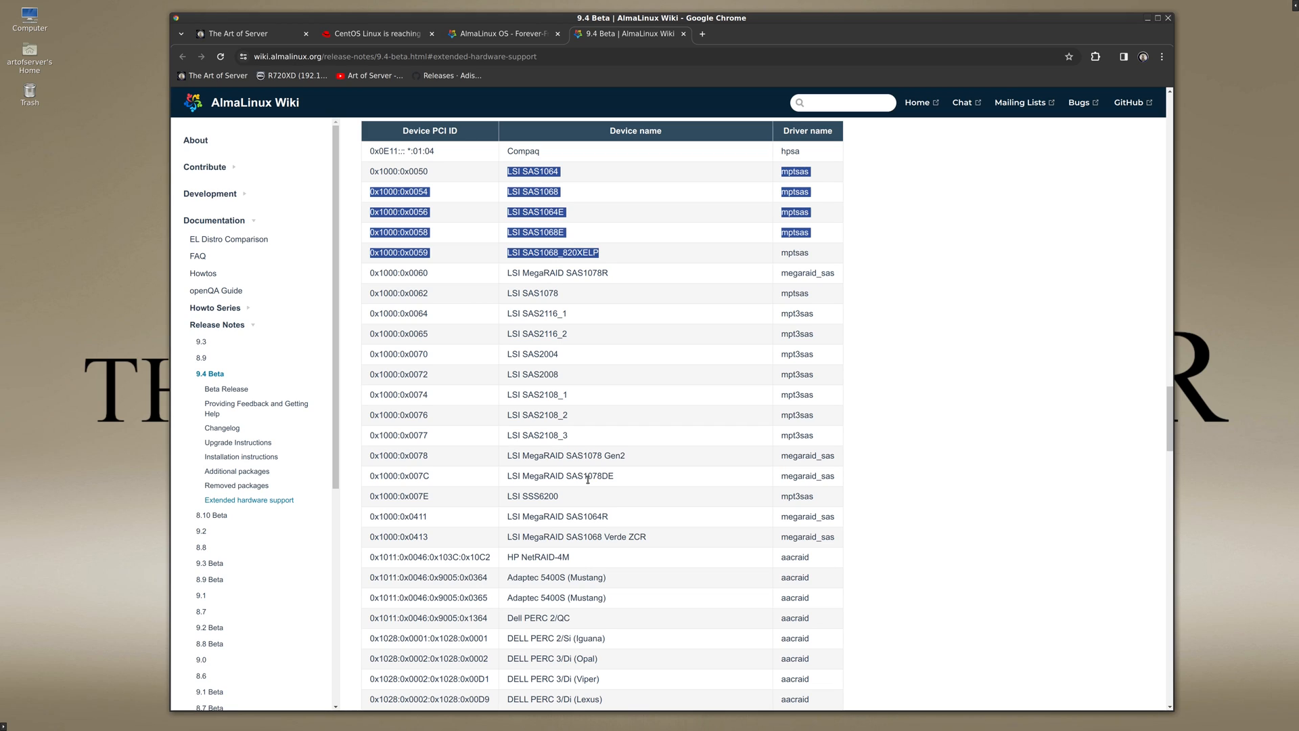
scroll(up, 3)
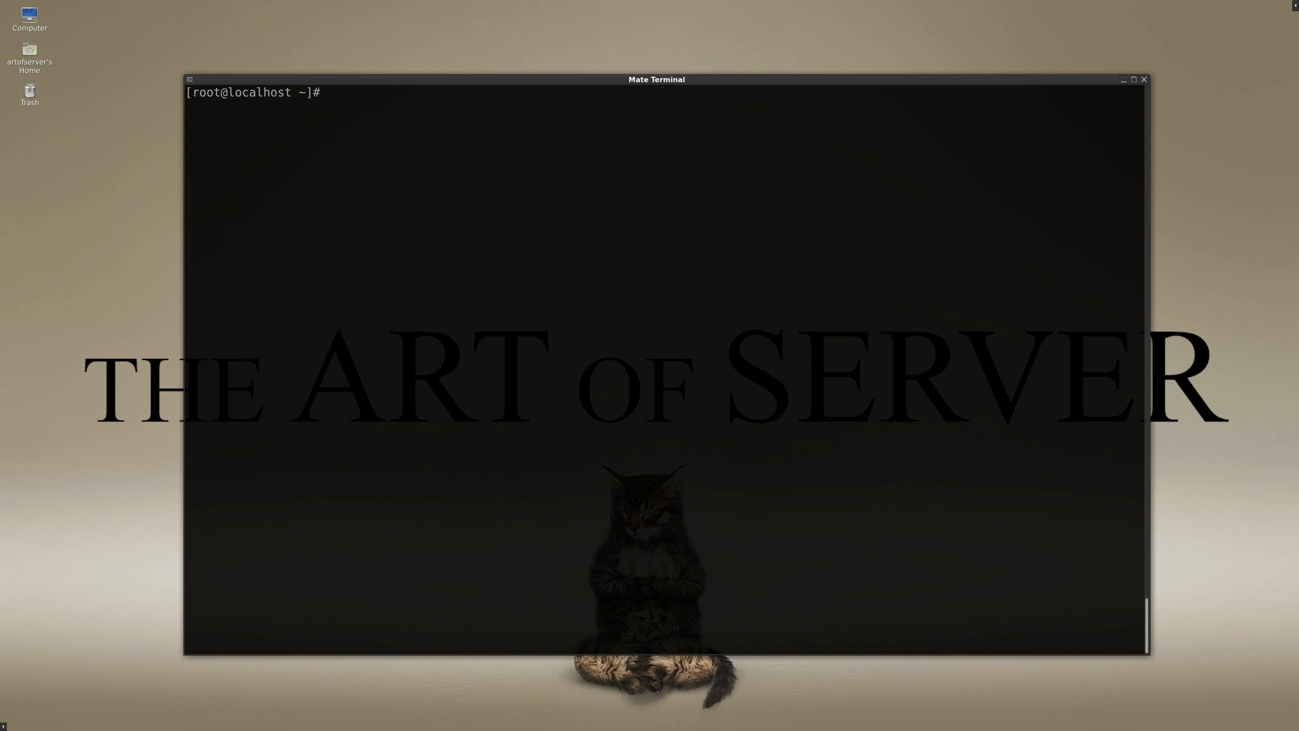
Show /etc/almalinux-release to confirm the server runs AlmaLinux 9.4 Beta
text(cat /et)
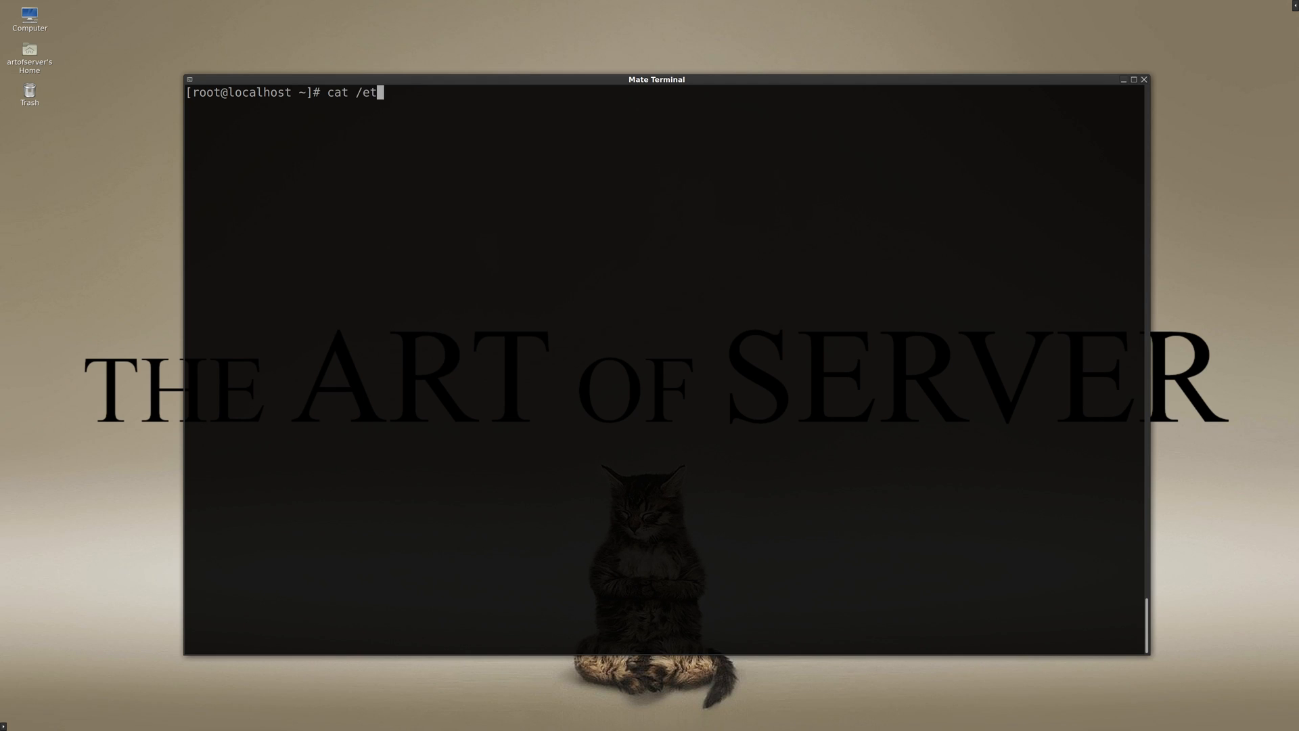
text(c/al)
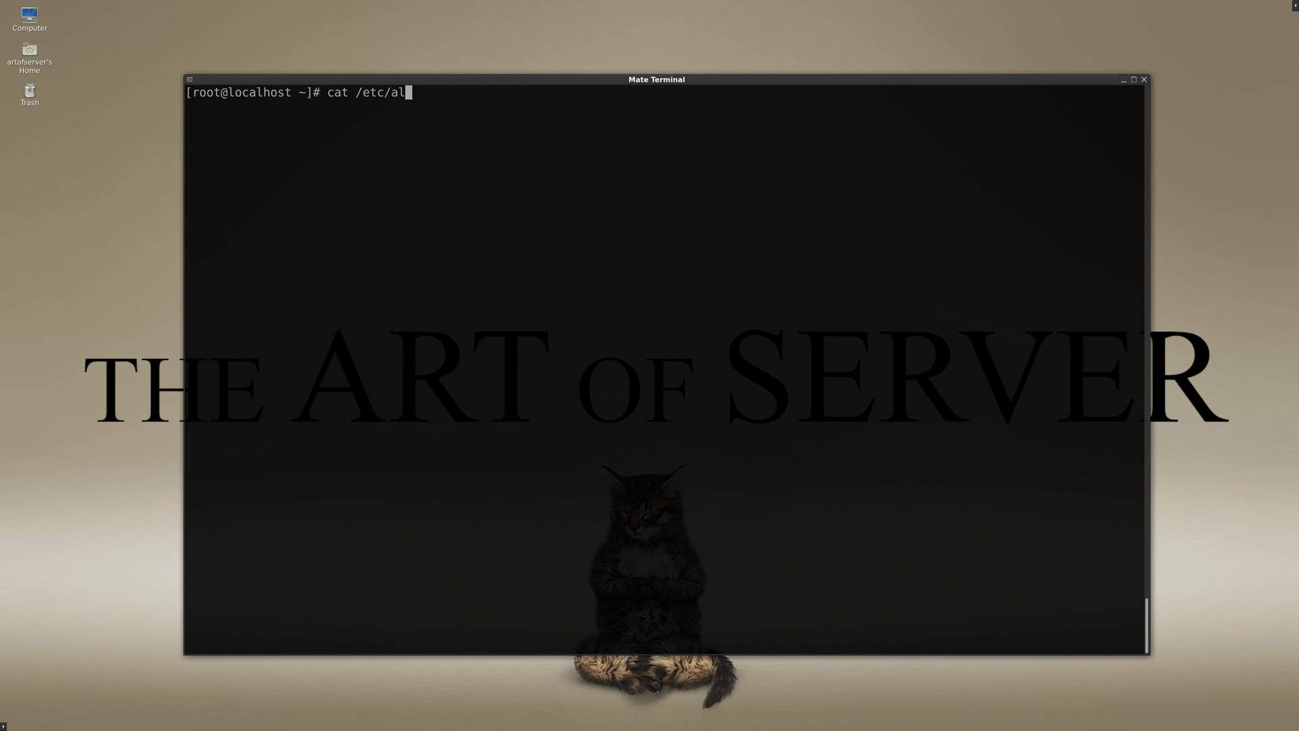
key(Return)
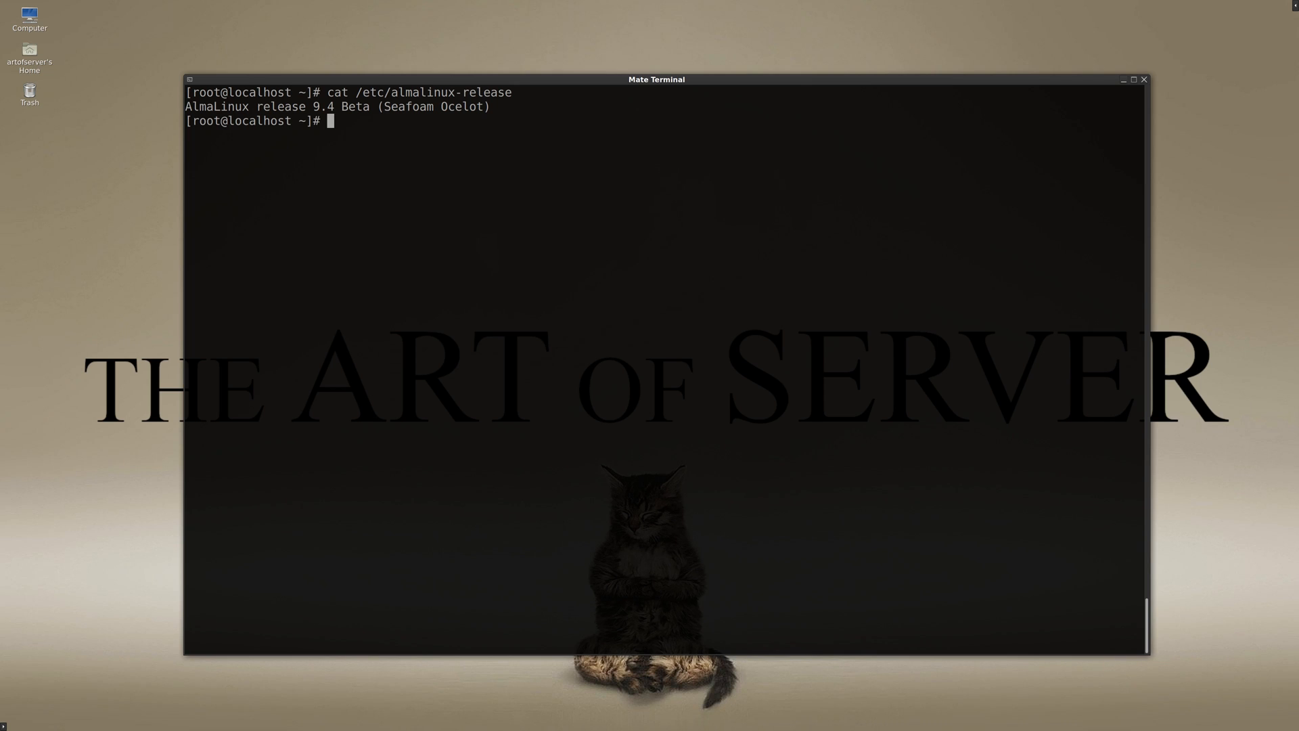
List the LSI controllers with 'lspci -Dmmnn | grep LSI' and highlight their model numbers
text(lspci -)
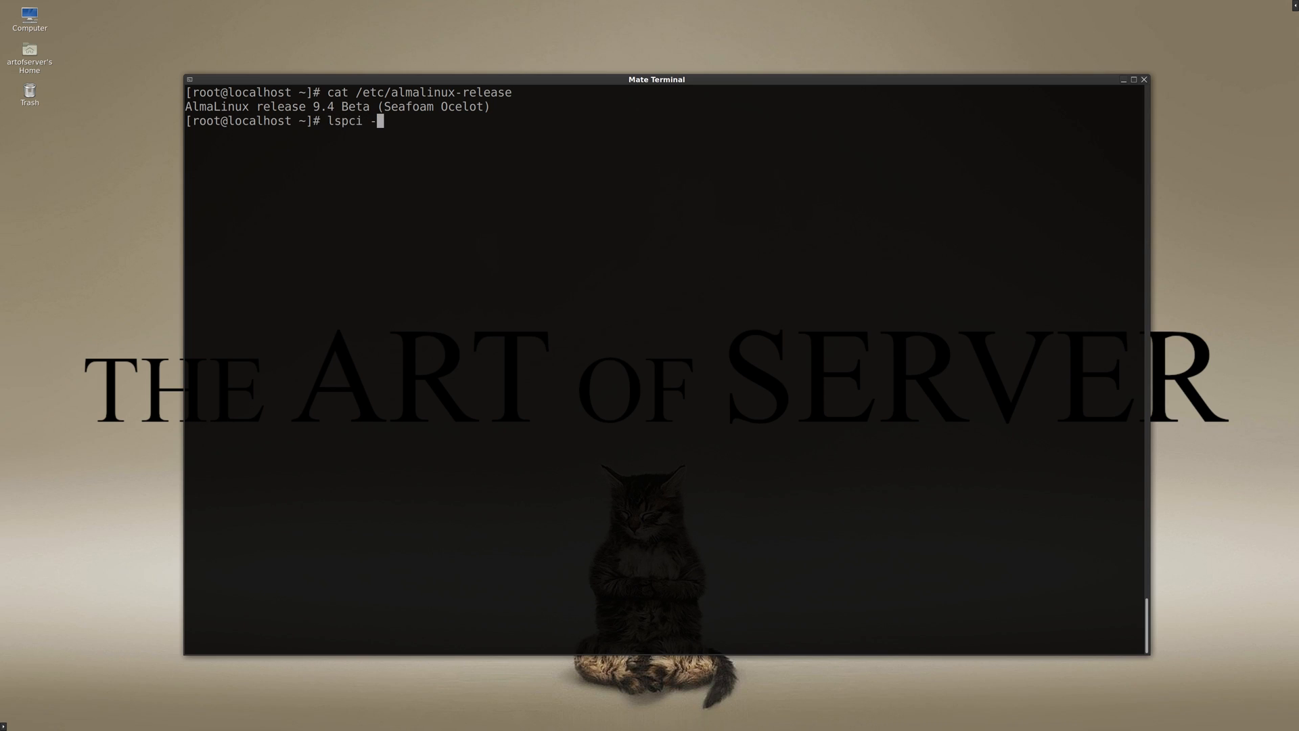
text(Dmmnn |grep)
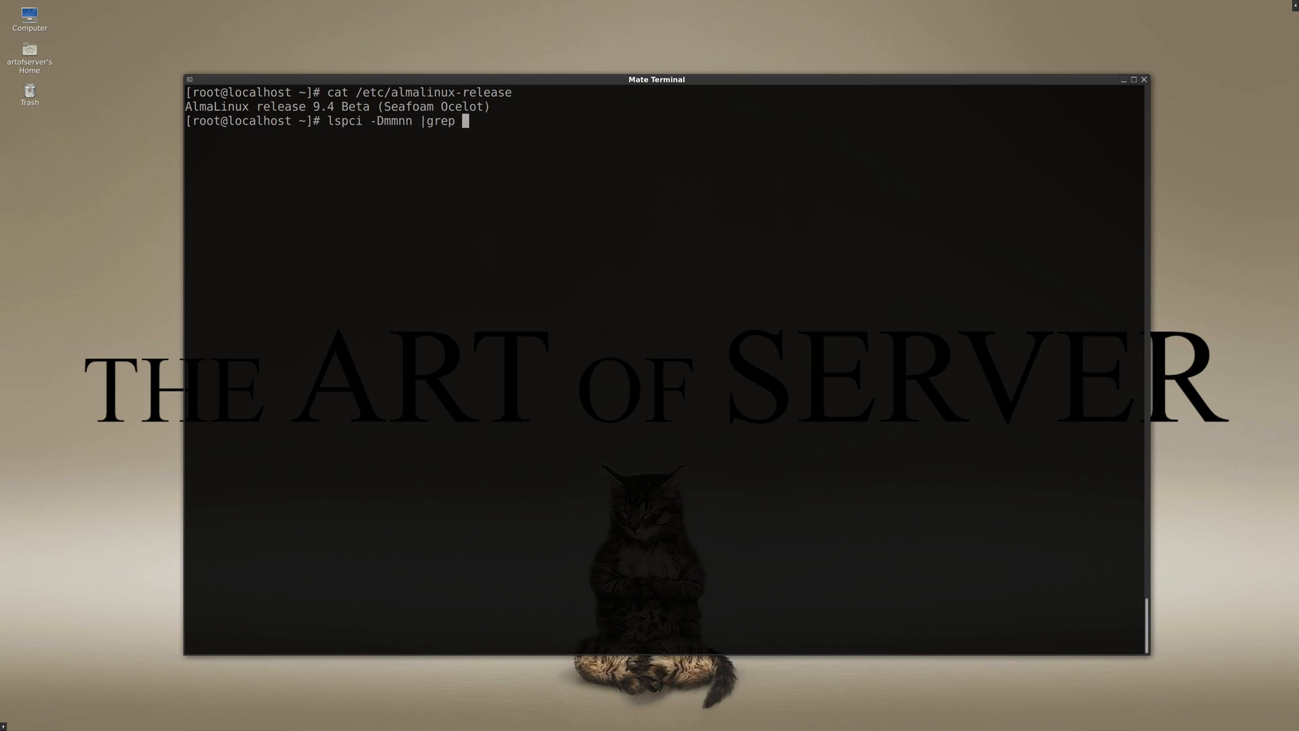
text(LSI)
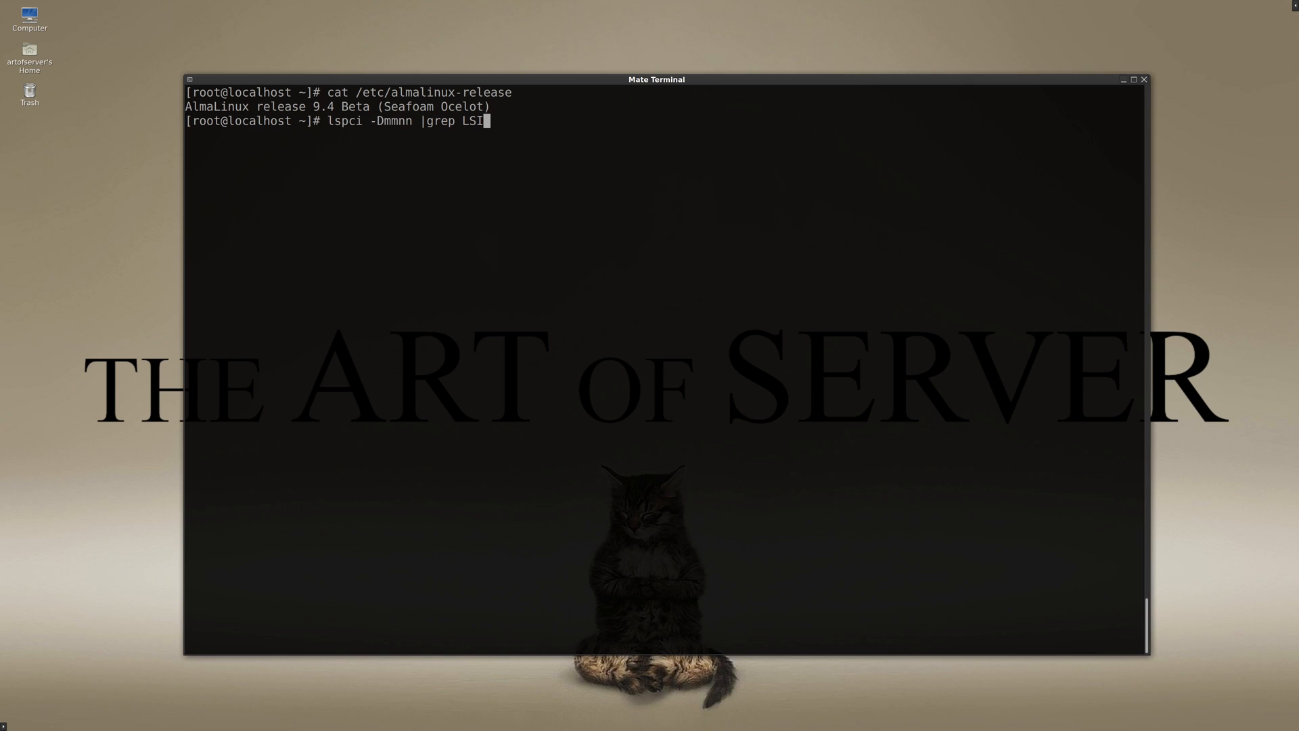
key(Return)
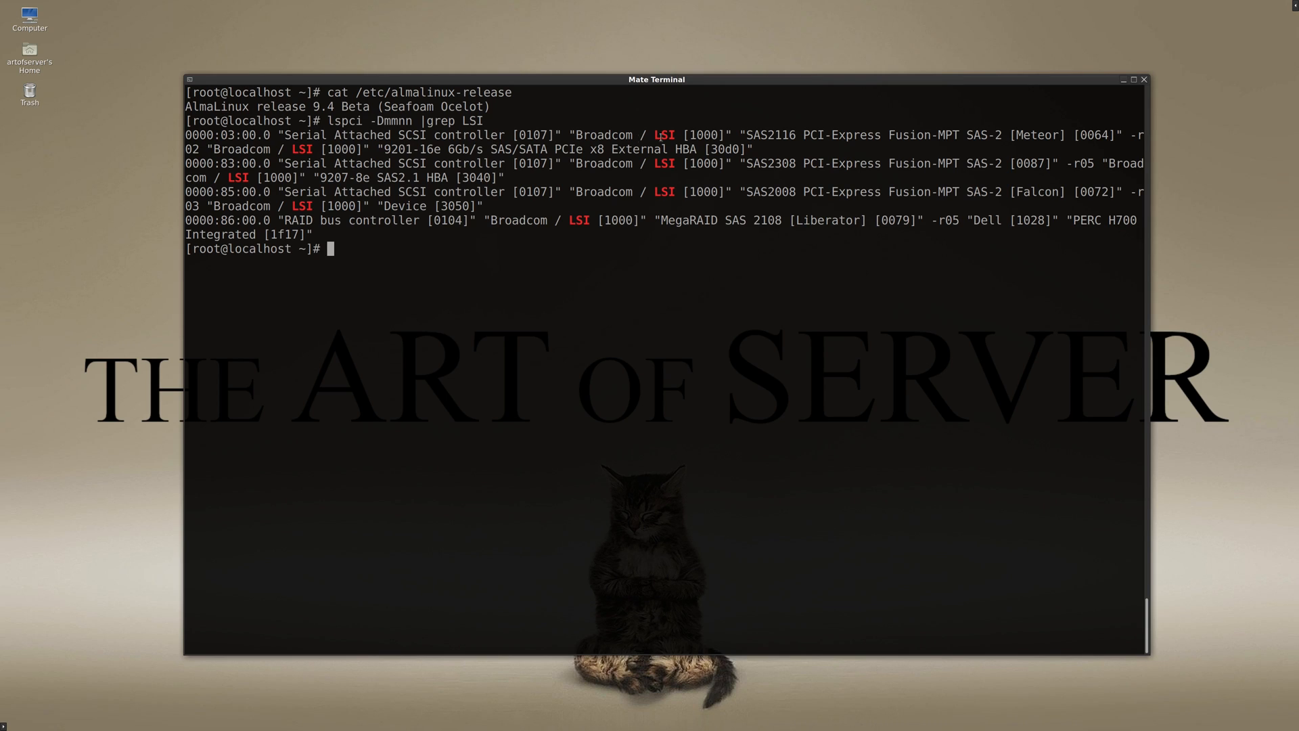
double_click(772, 134)
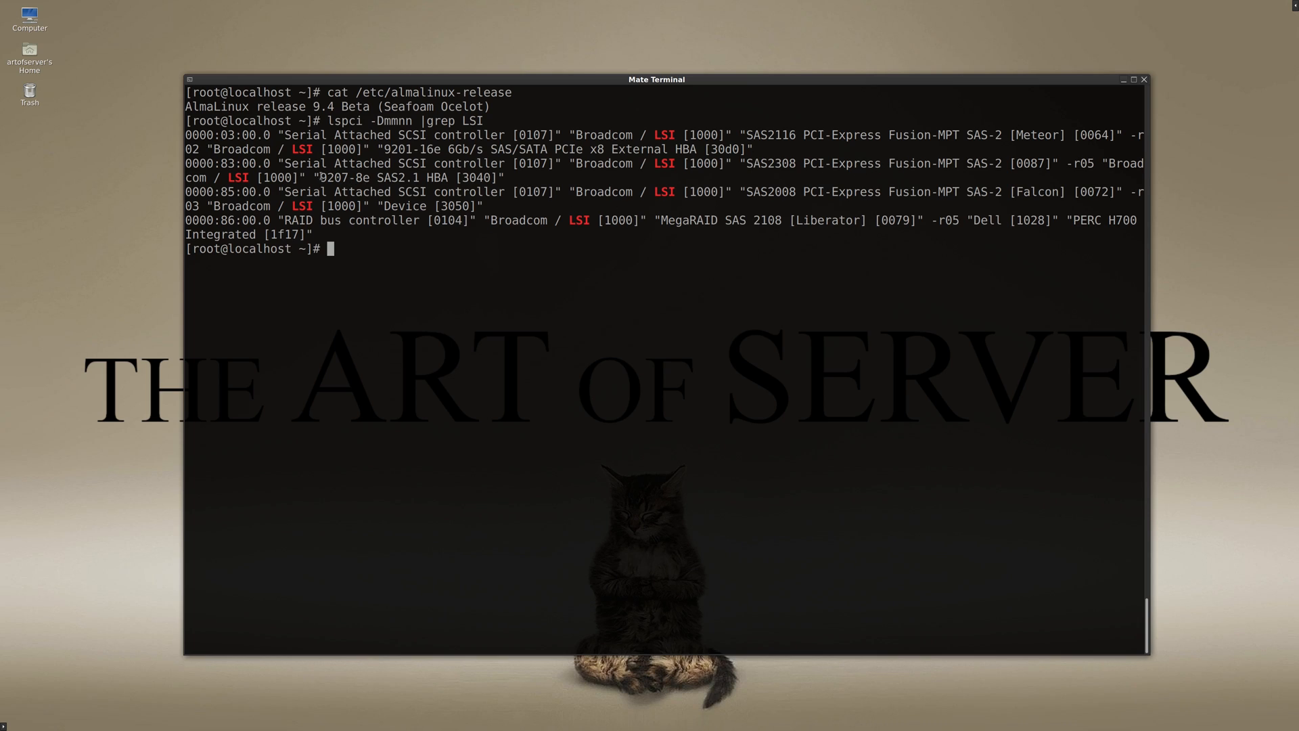
double_click(343, 177)
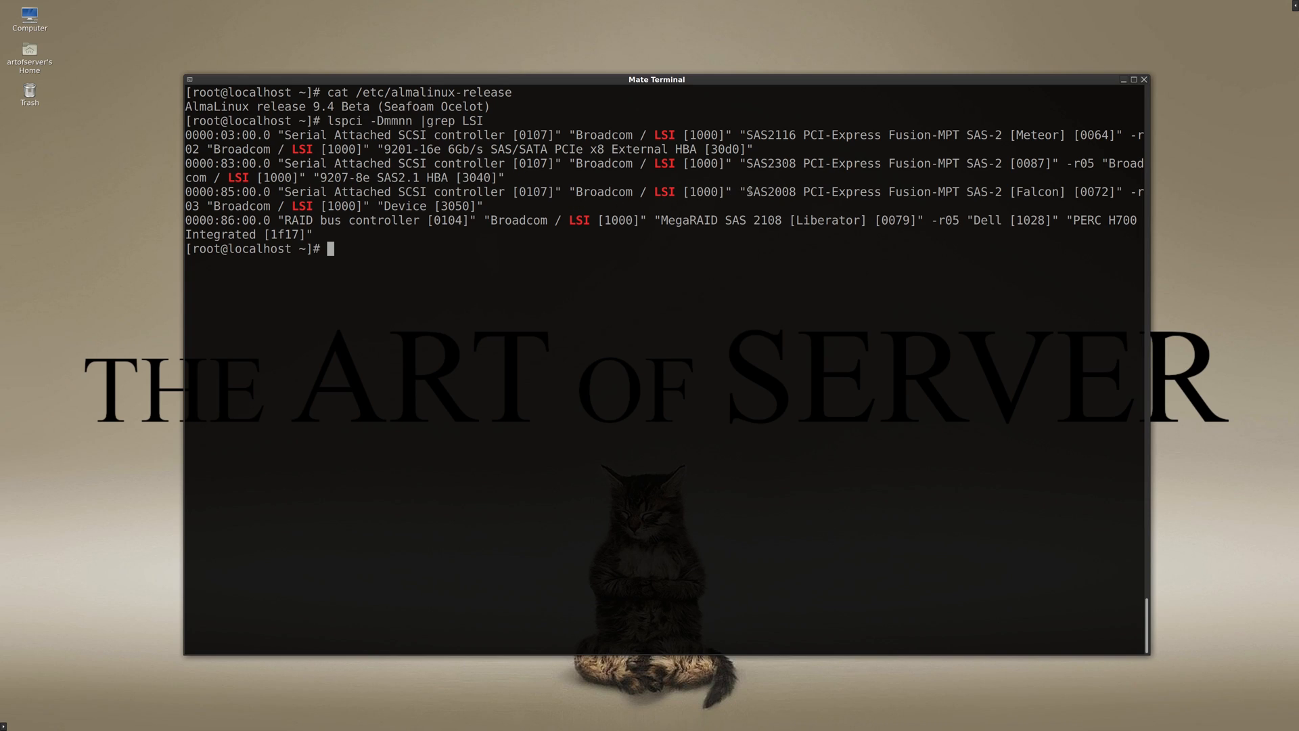
double_click(771, 191)
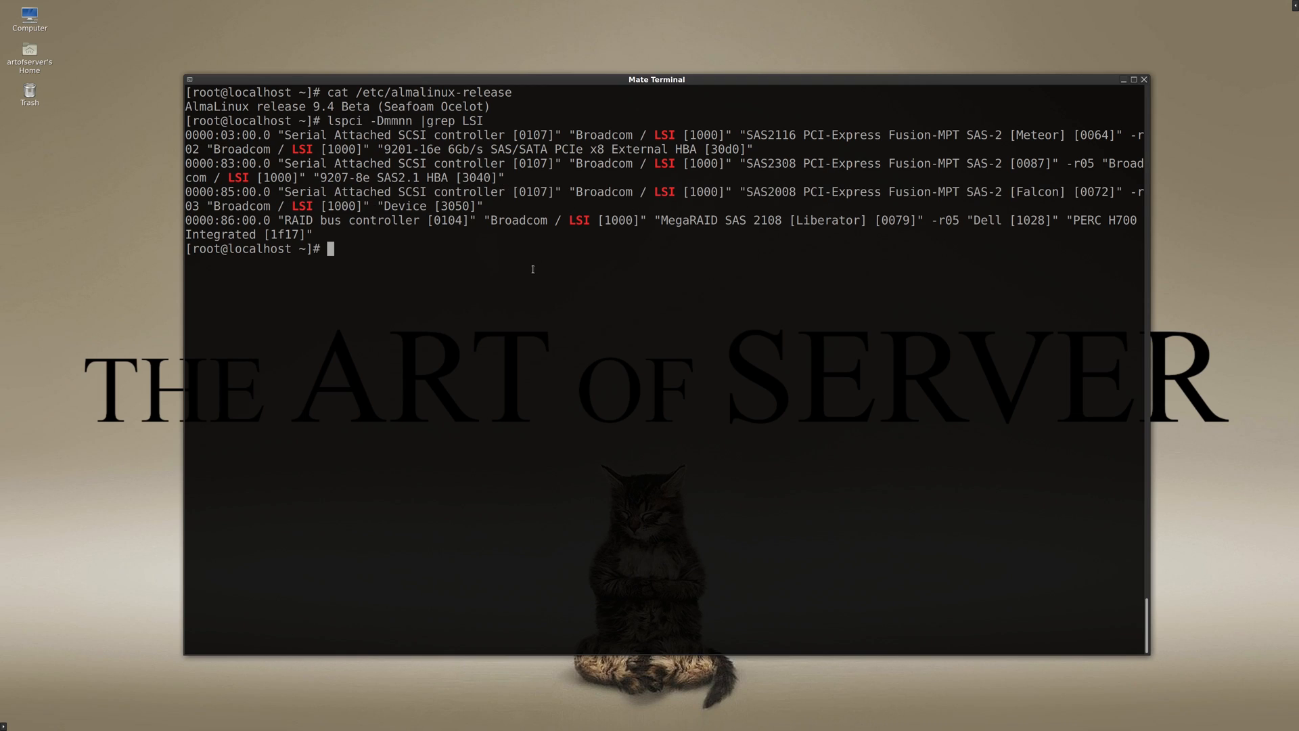
mouse_move(671, 265)
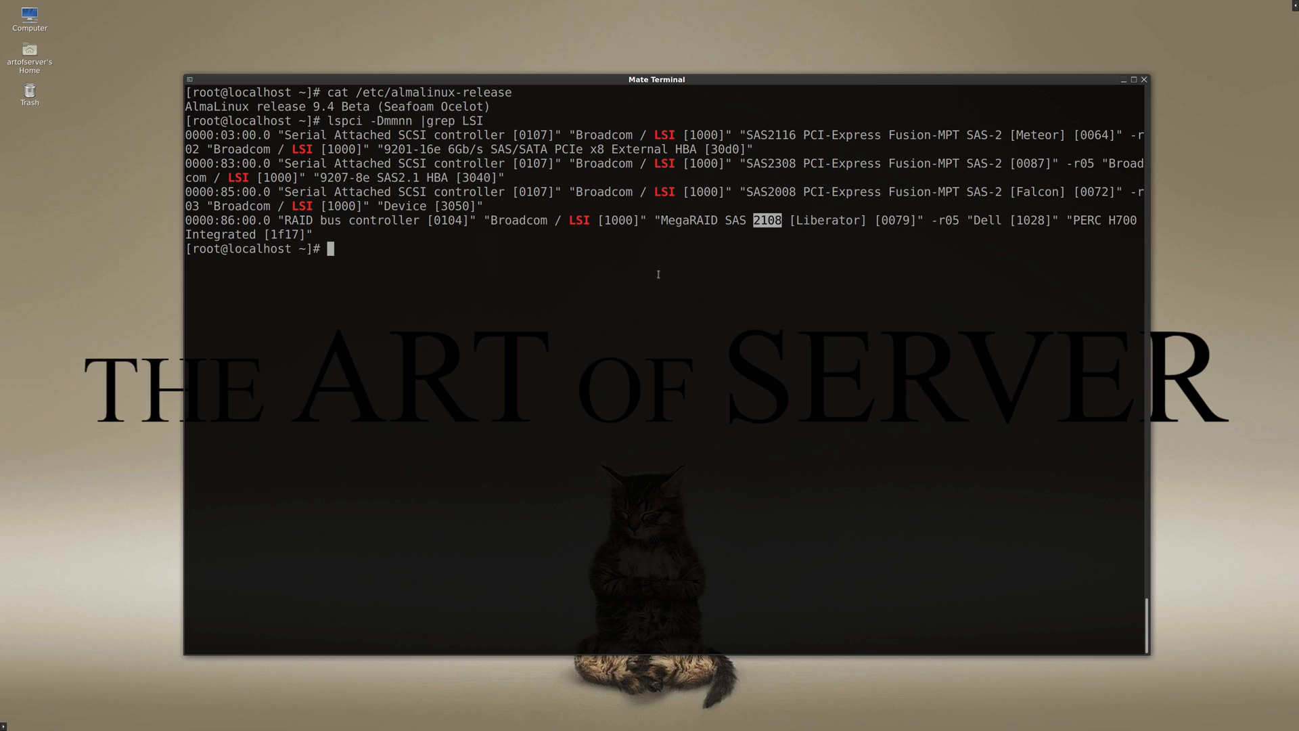
mouse_move(626, 262)
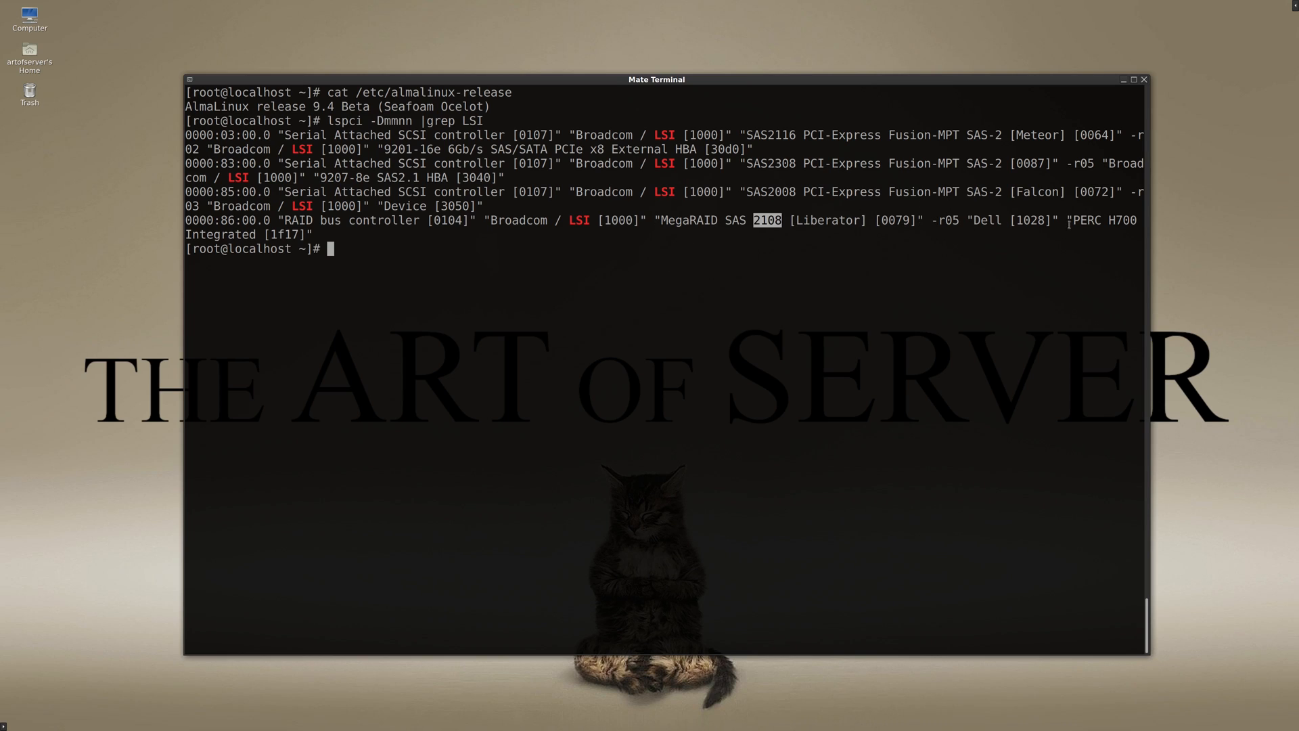
double_click(1104, 221)
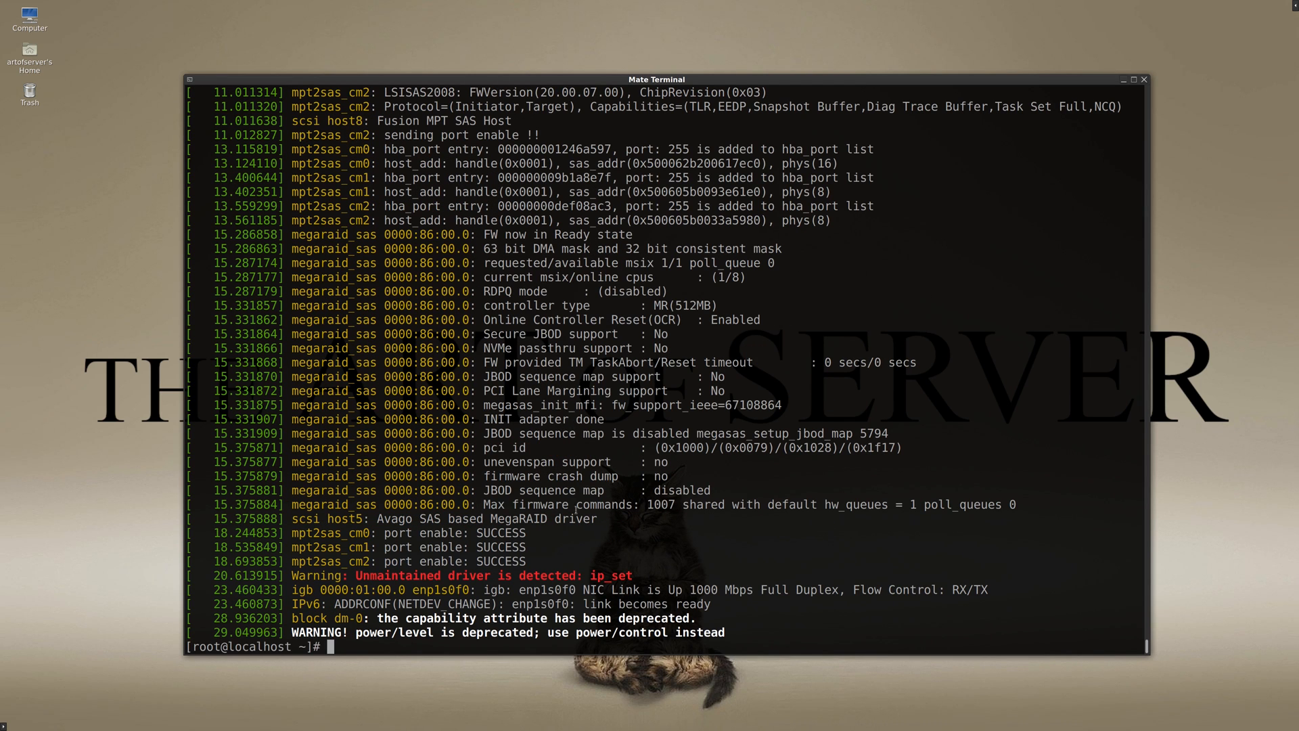
mouse_move(615, 561)
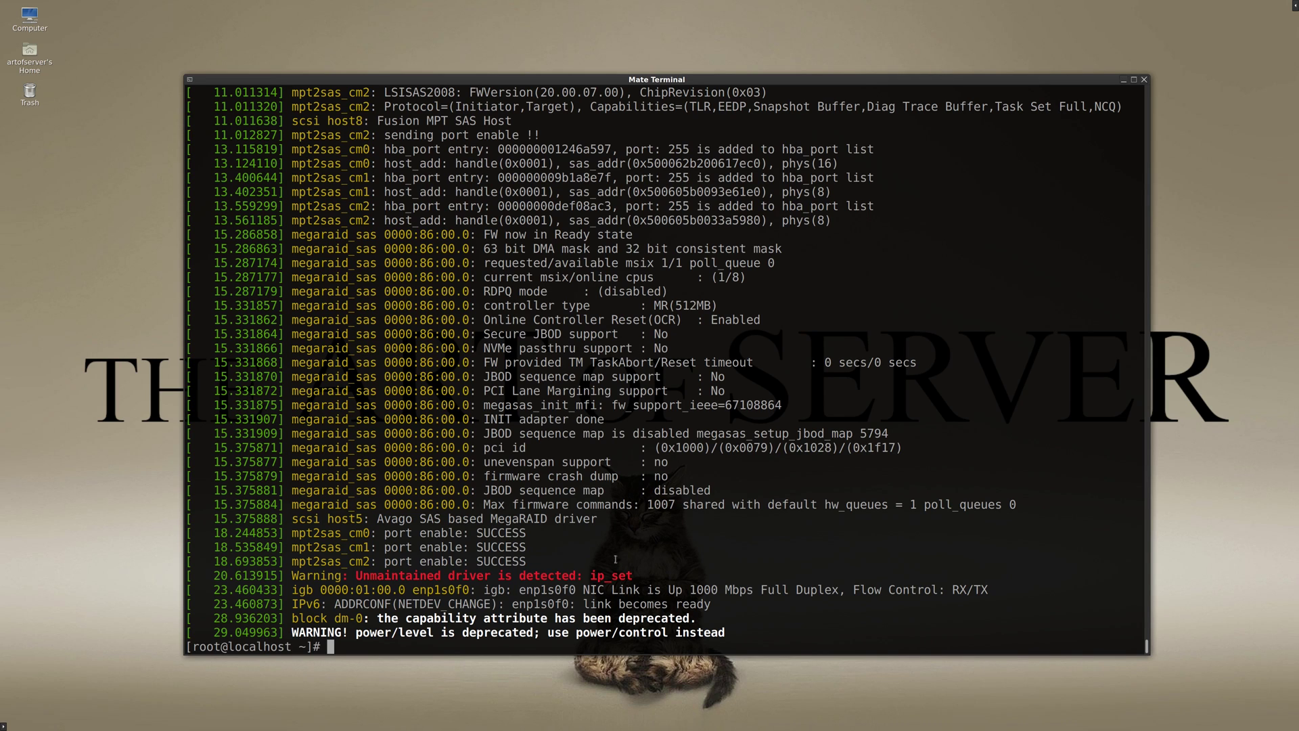
scroll(up, 3)
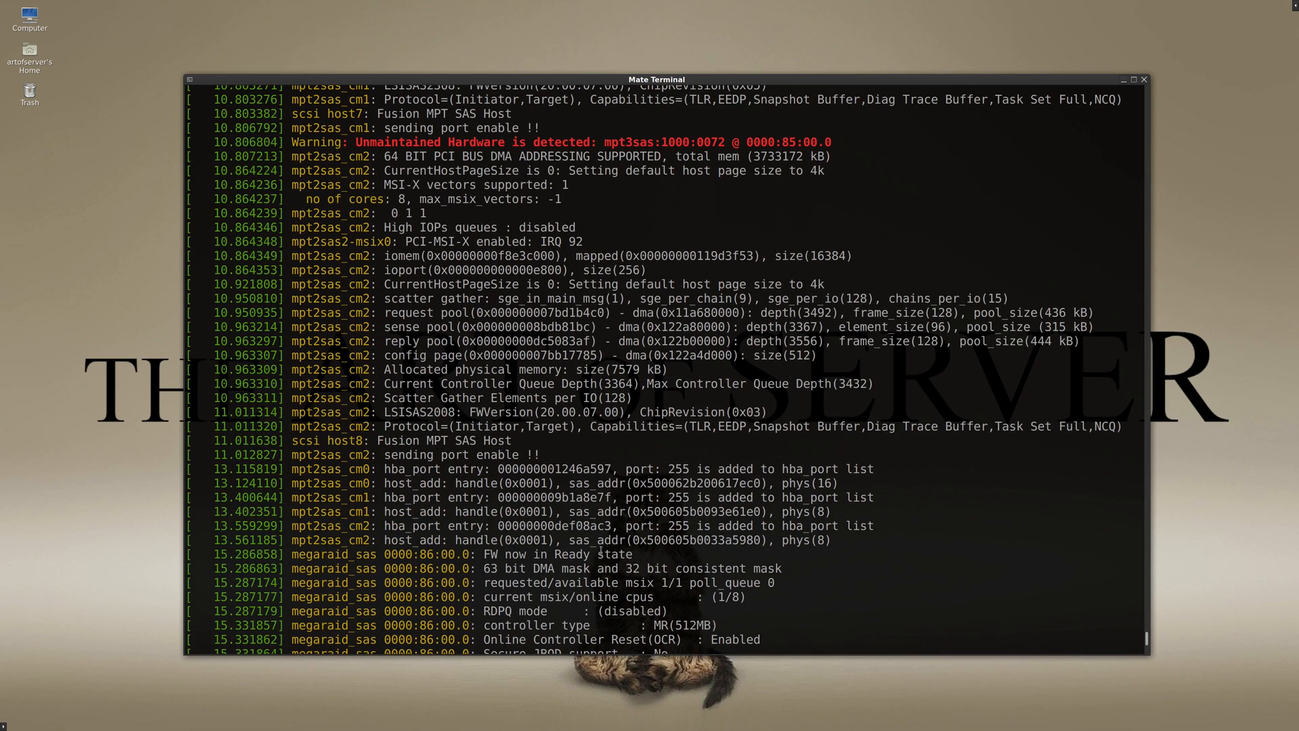
scroll(up, 3)
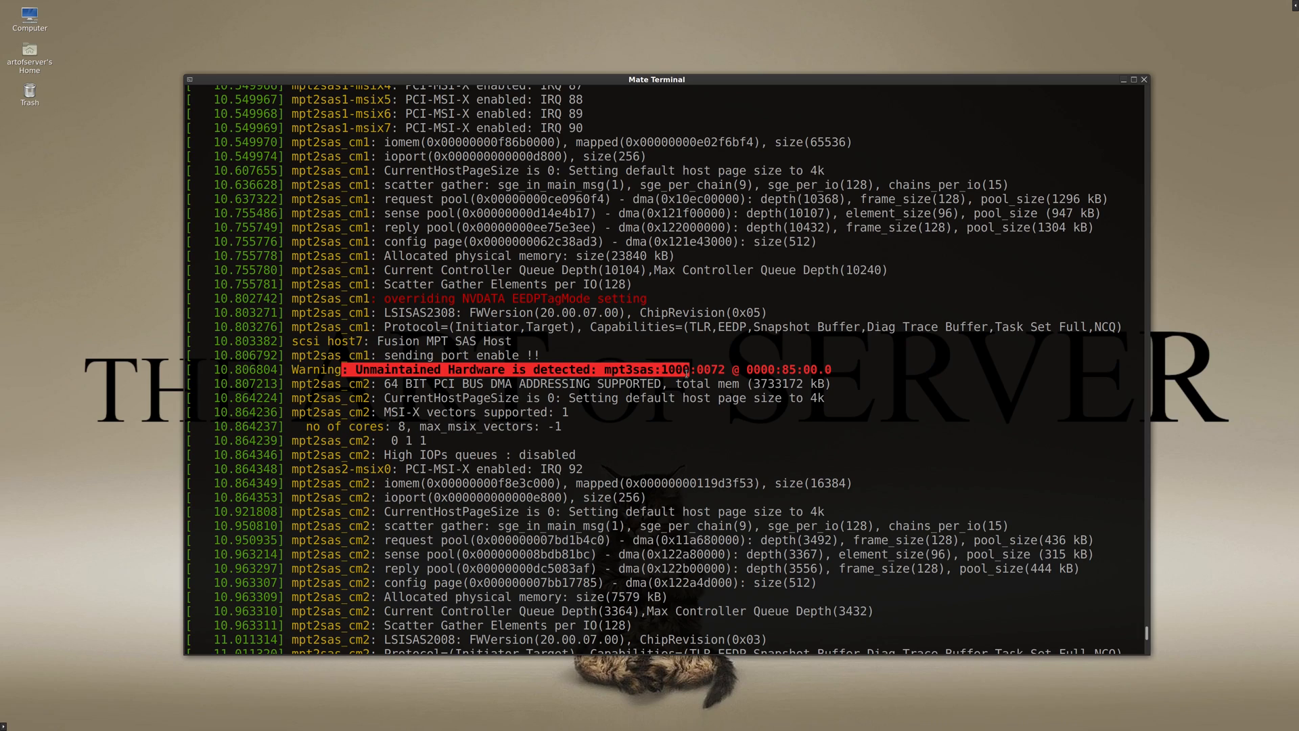
mouse_move(571, 440)
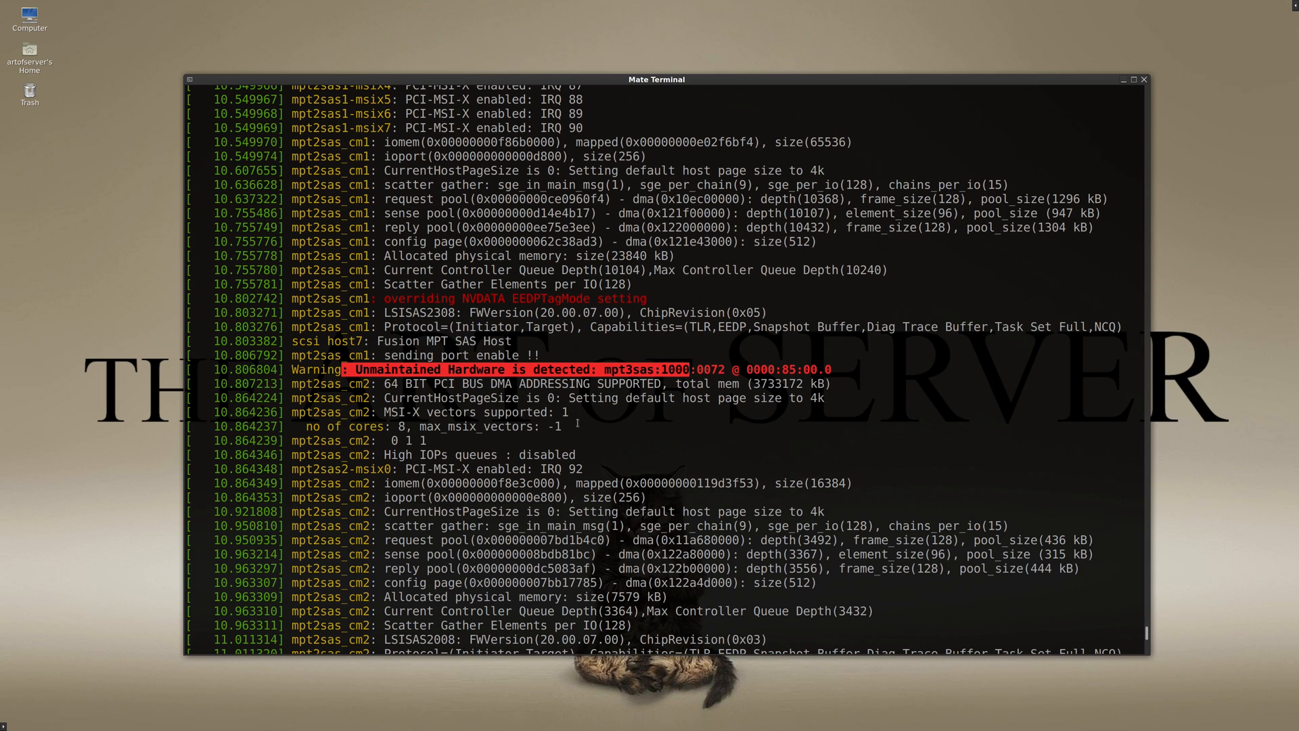
scroll(up, 3)
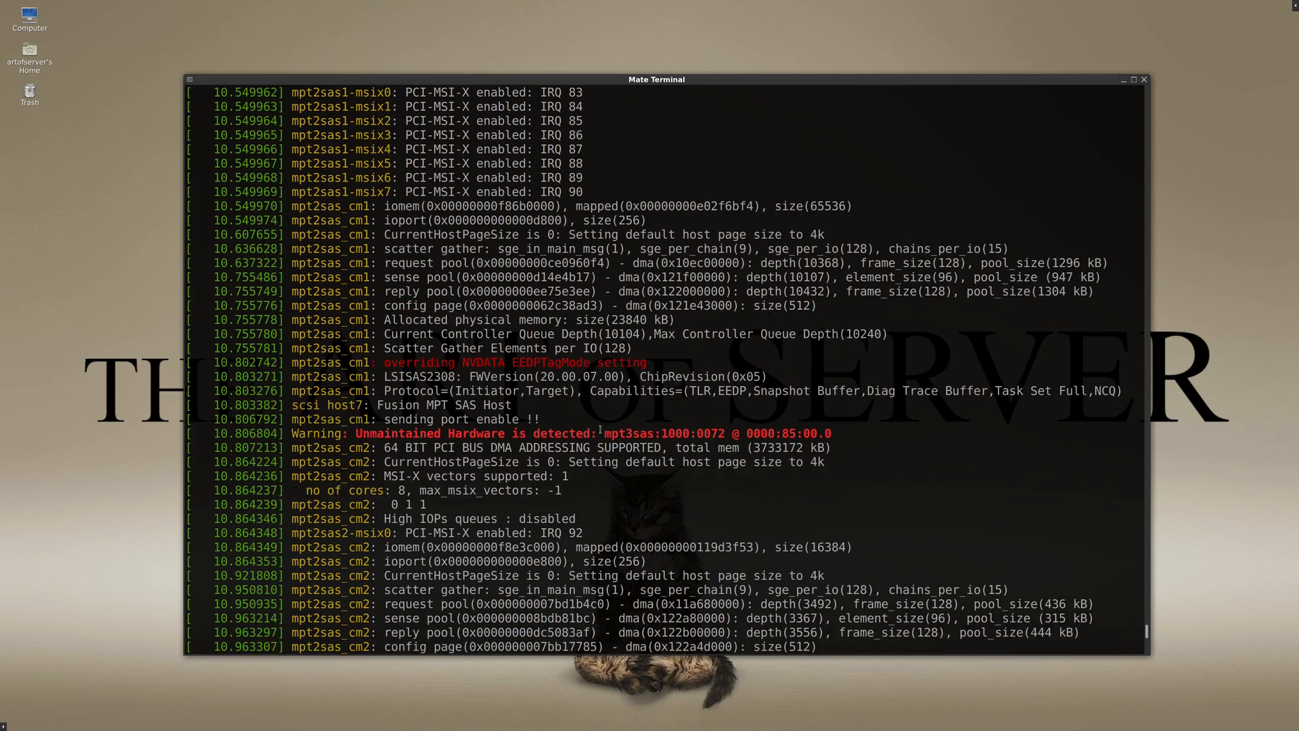
scroll(up, 3)
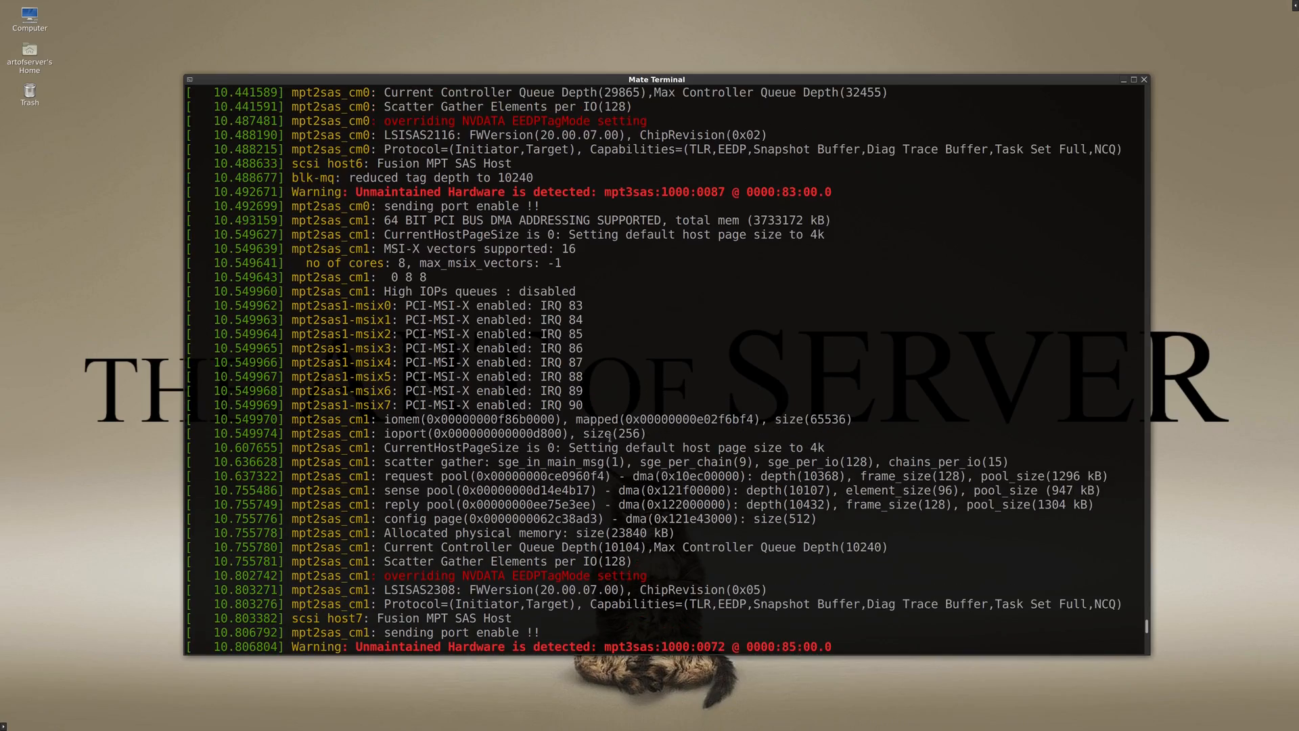
scroll(down, 3)
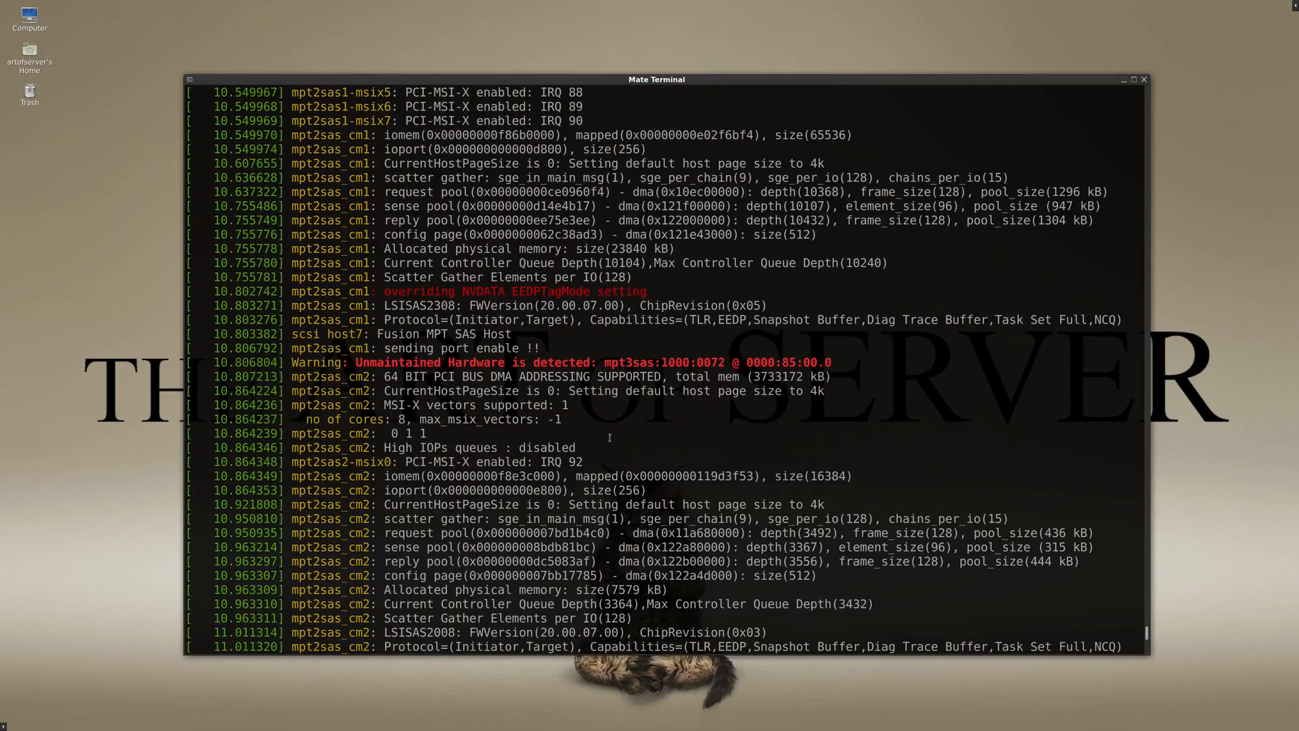
scroll(up, 3)
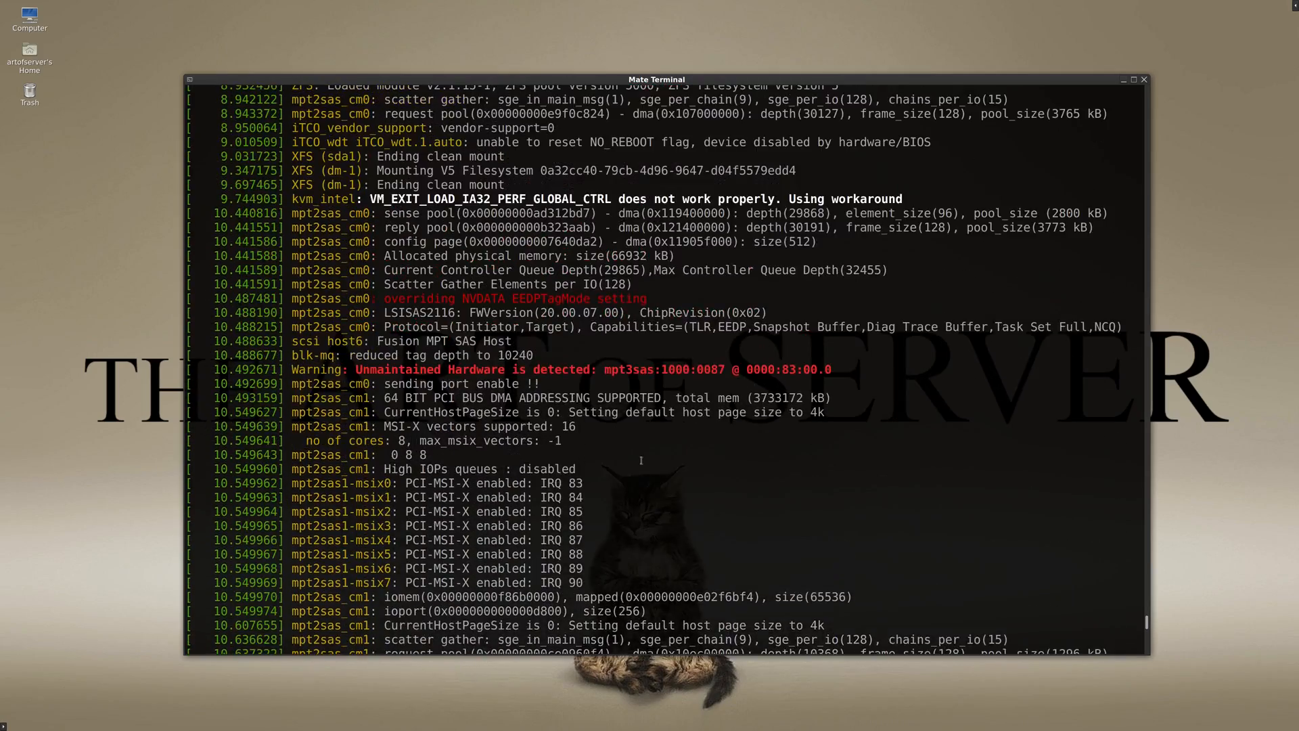
scroll(up, 3)
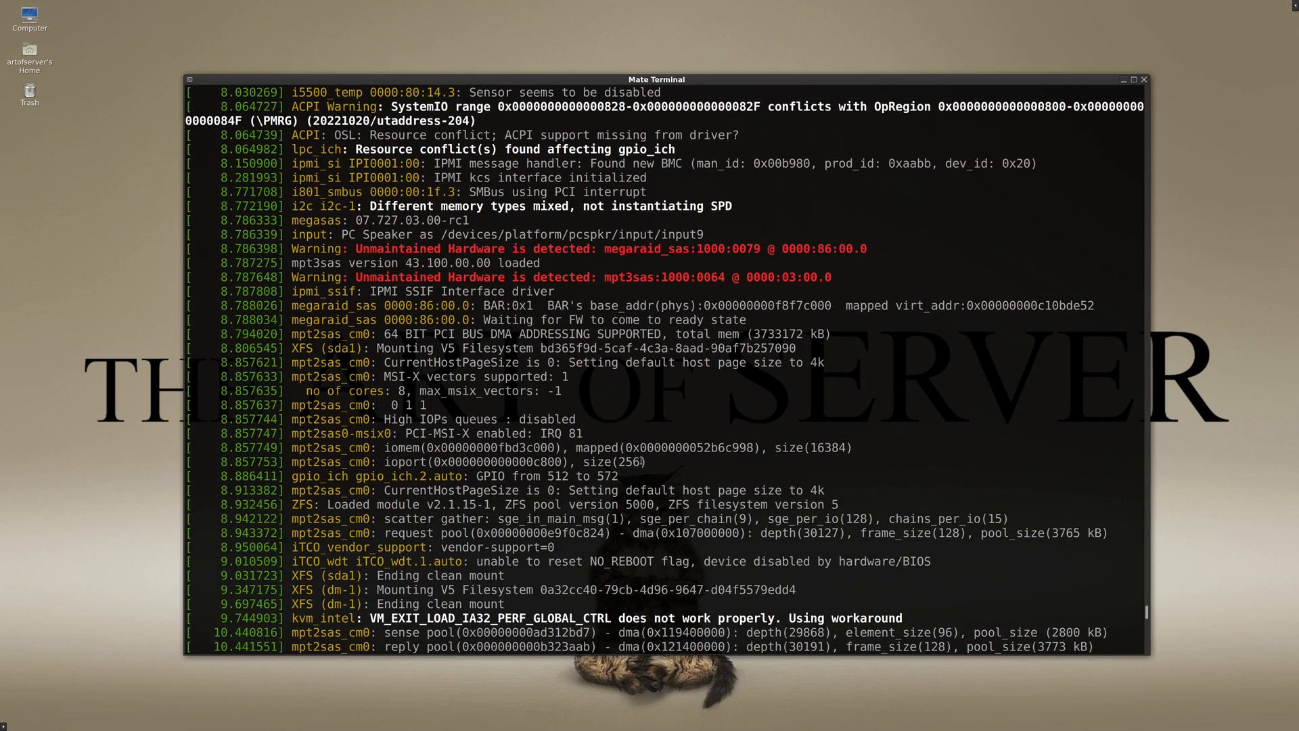
scroll(up, 3)
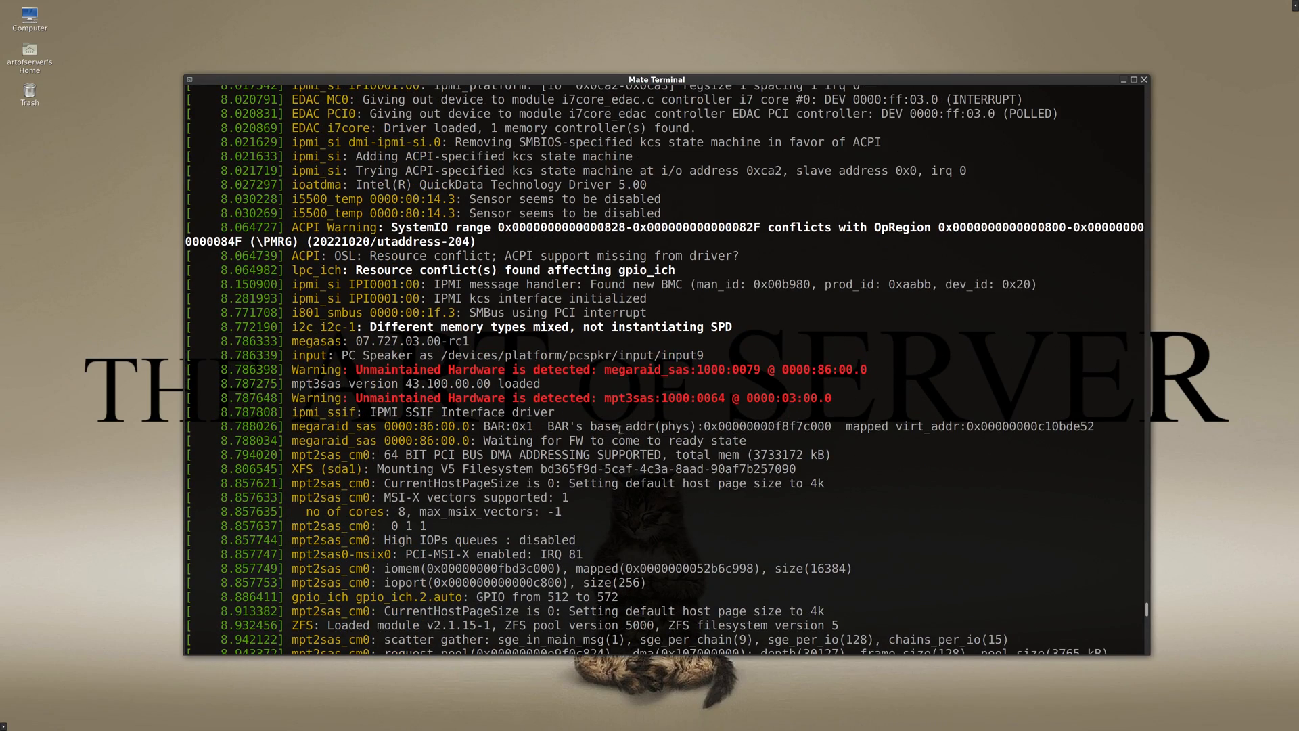
scroll(down, 3)
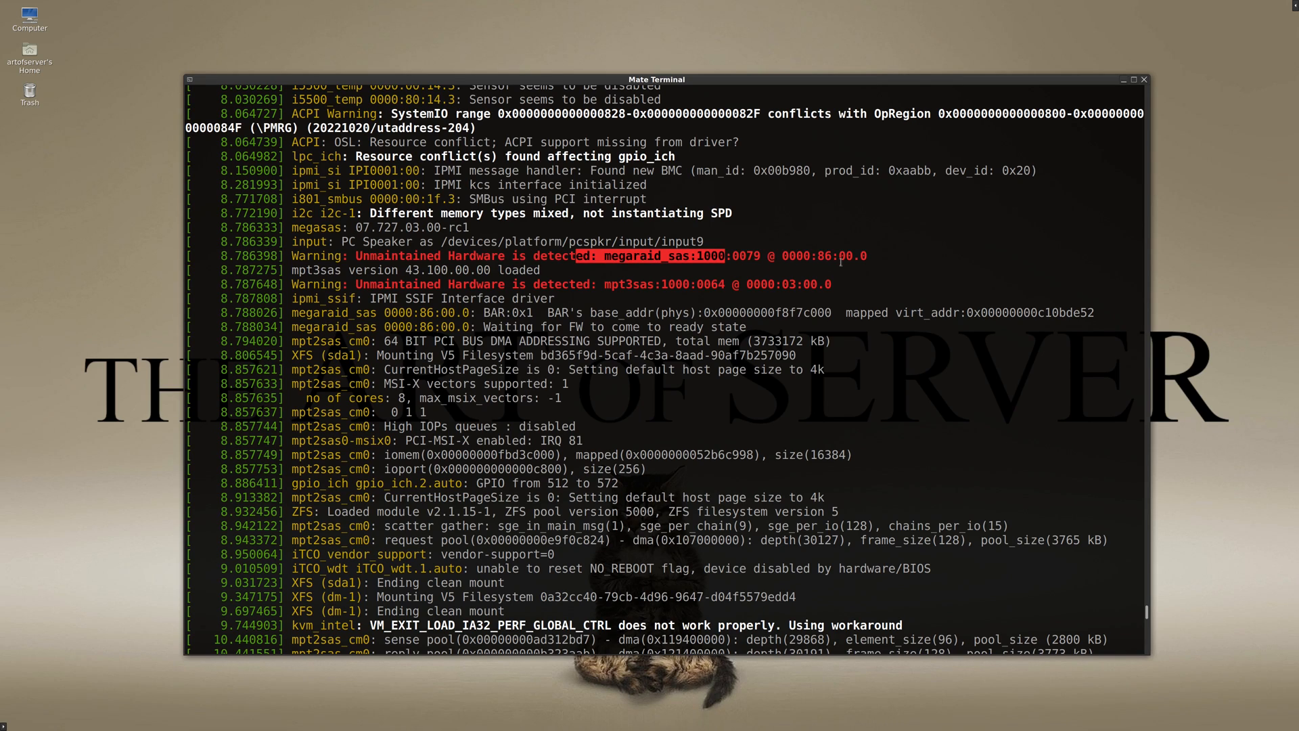
mouse_move(640, 255)
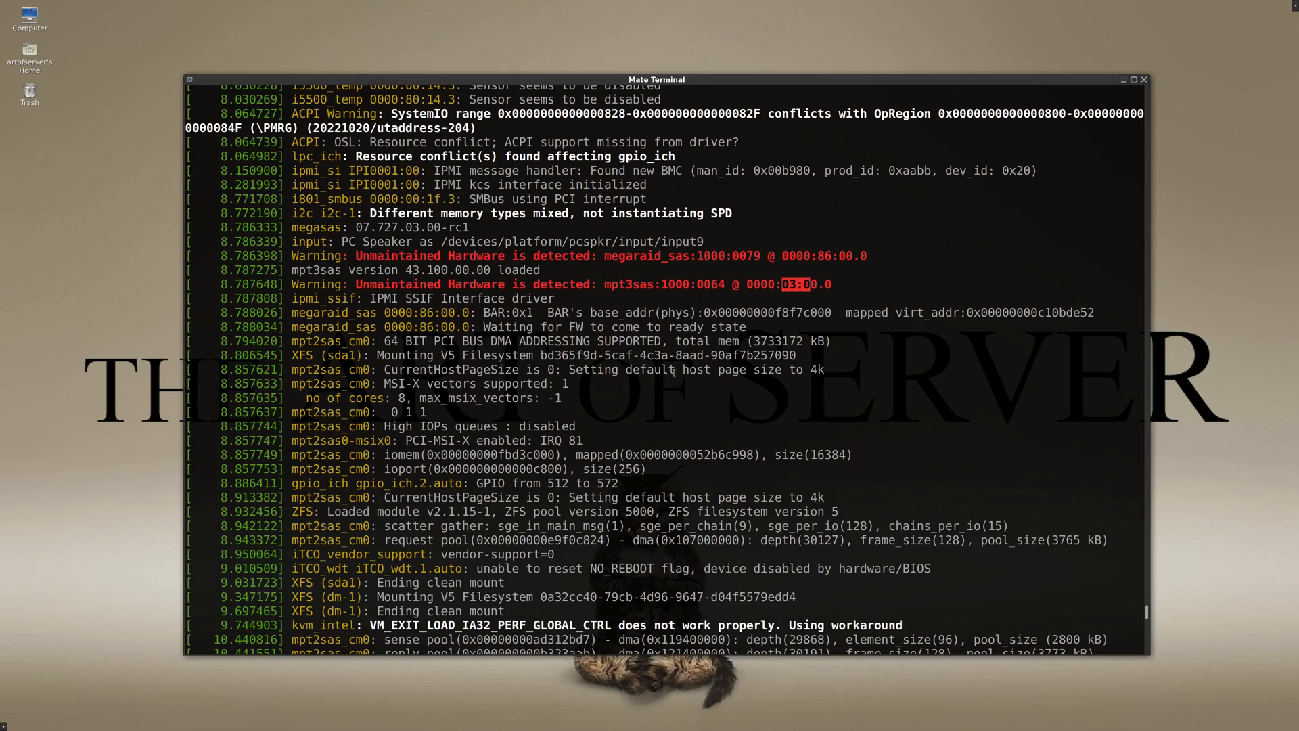
scroll(down, 3)
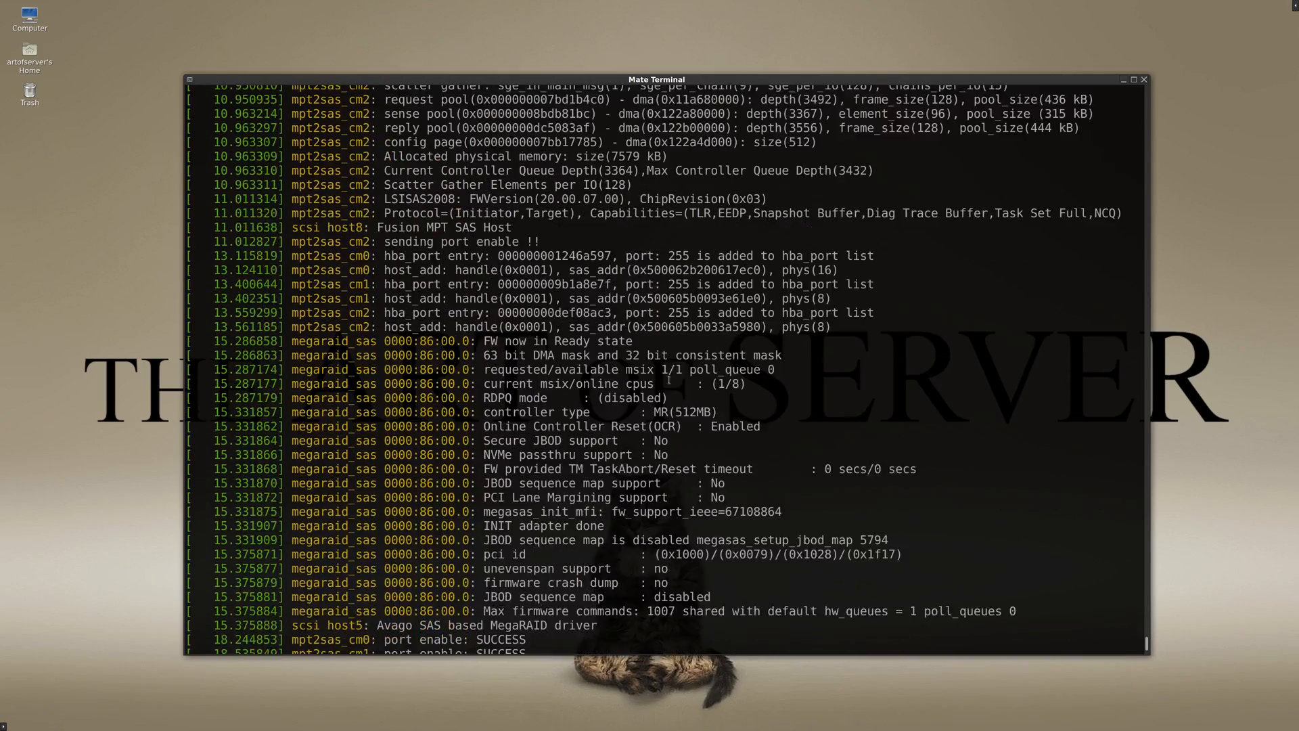
scroll(down, 3)
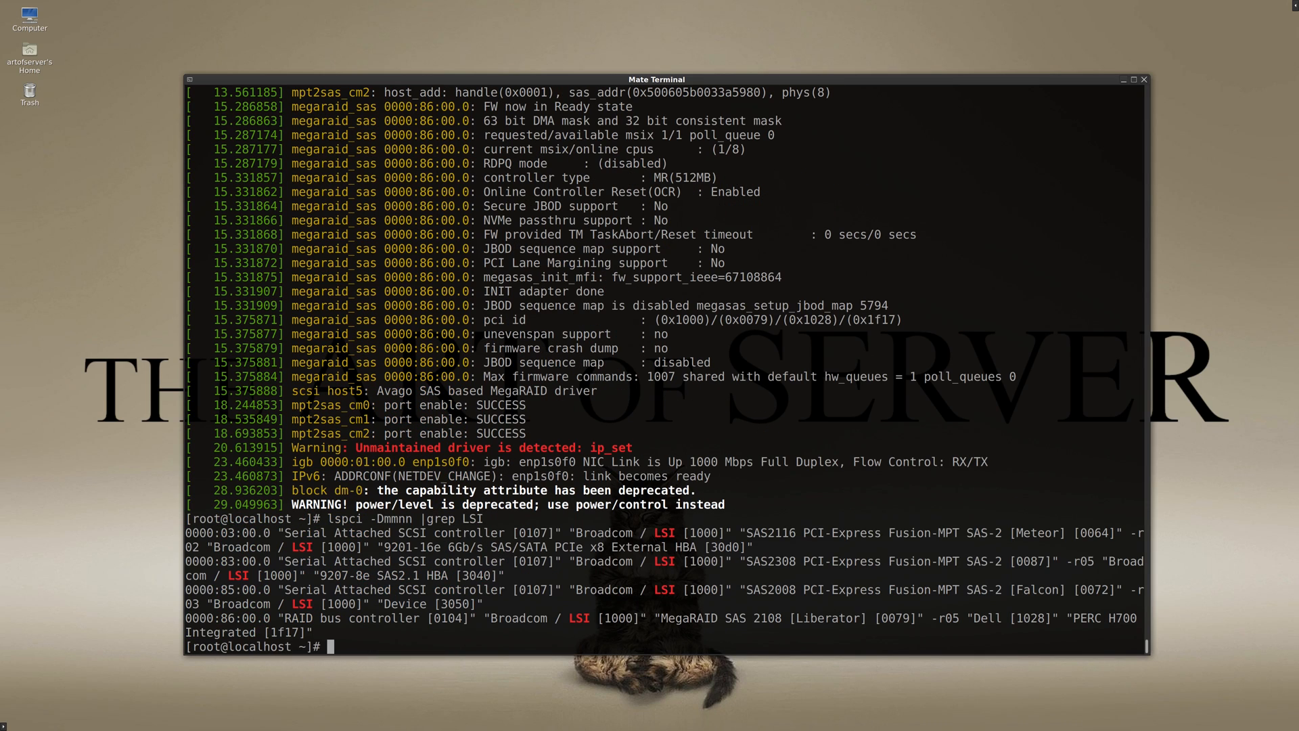
double_click(244, 532)
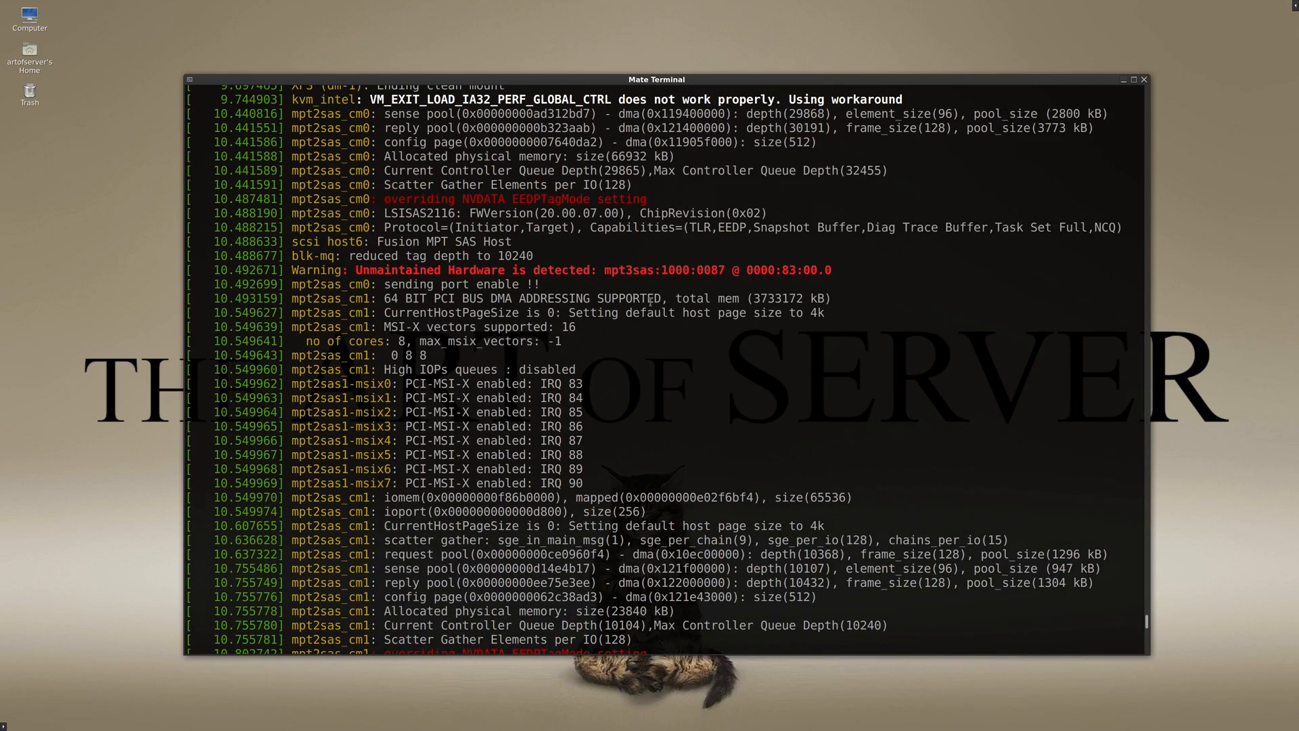
scroll(up, 3)
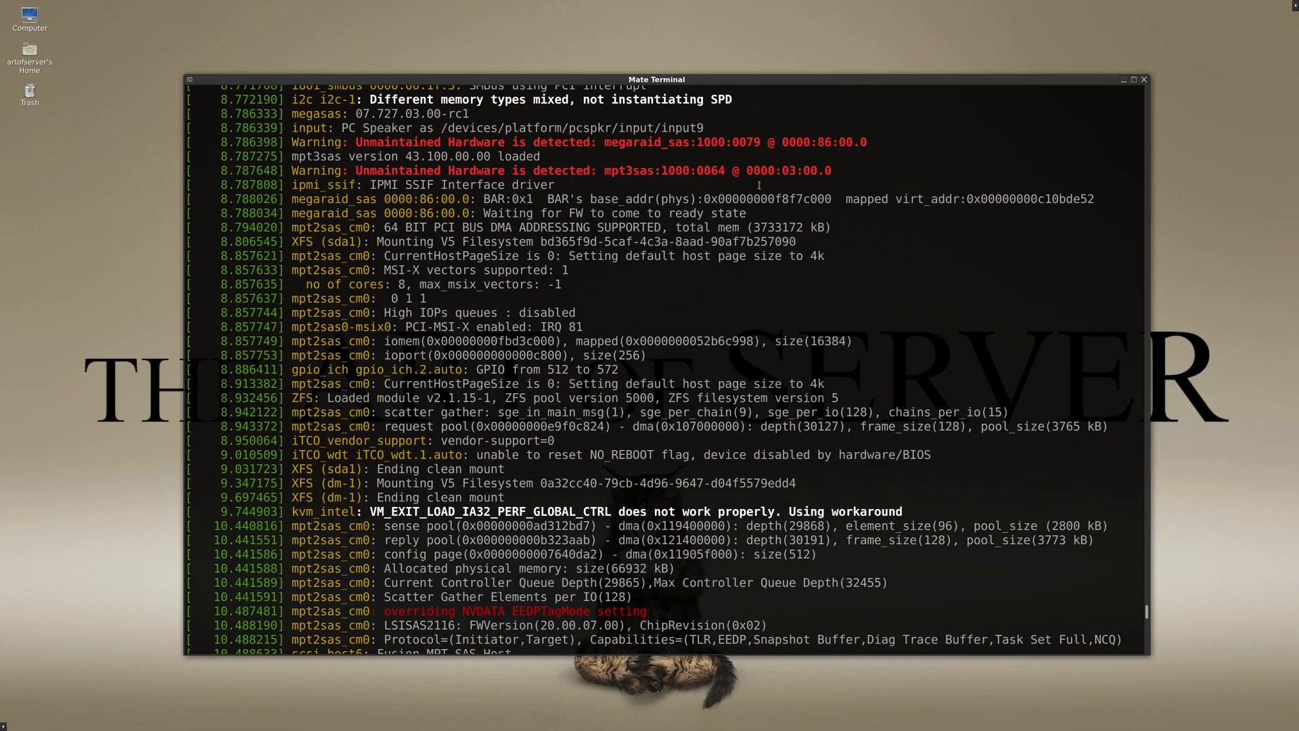
scroll(down, 3)
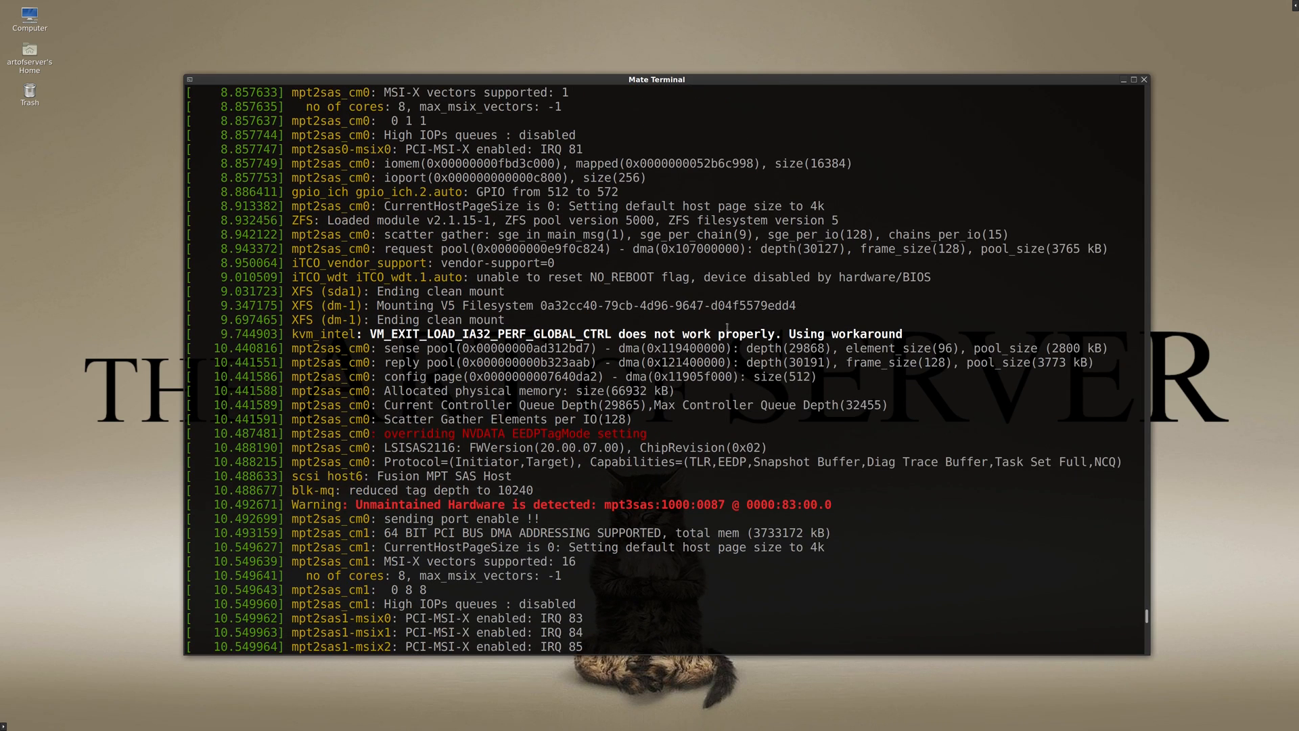
scroll(down, 3)
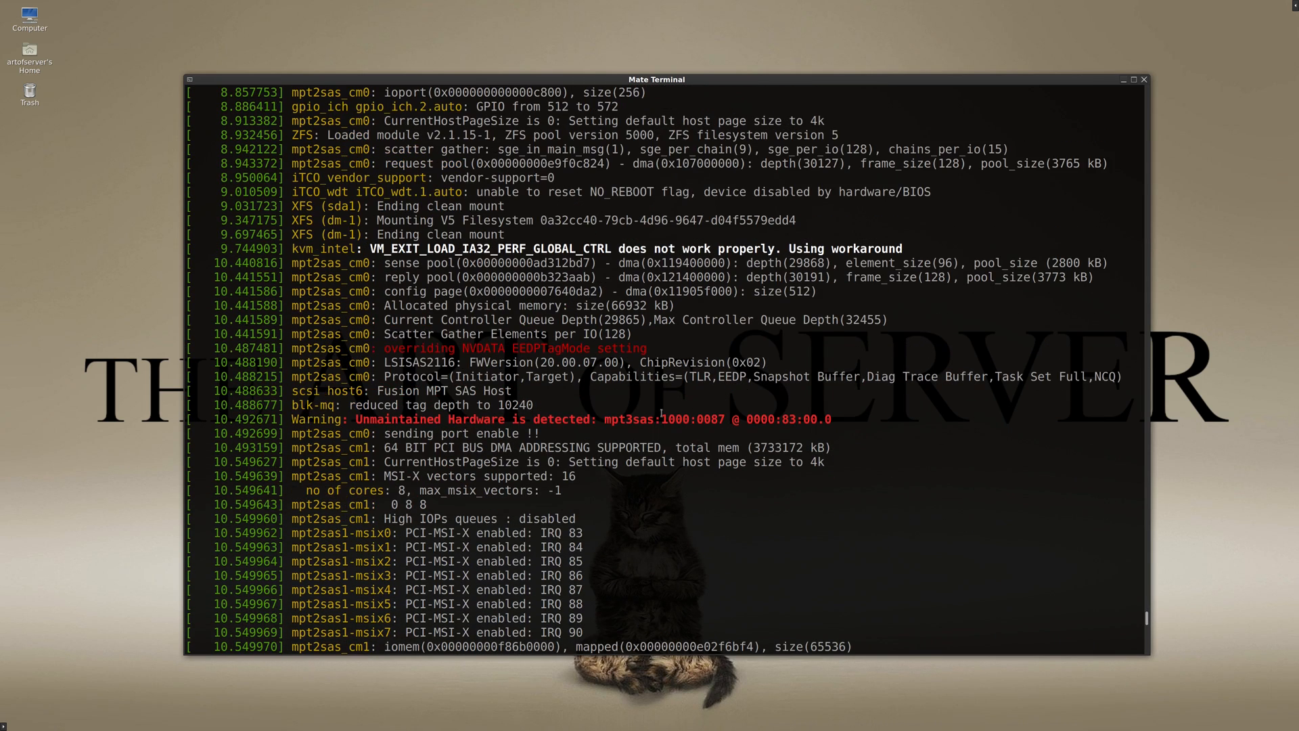
mouse_move(684, 429)
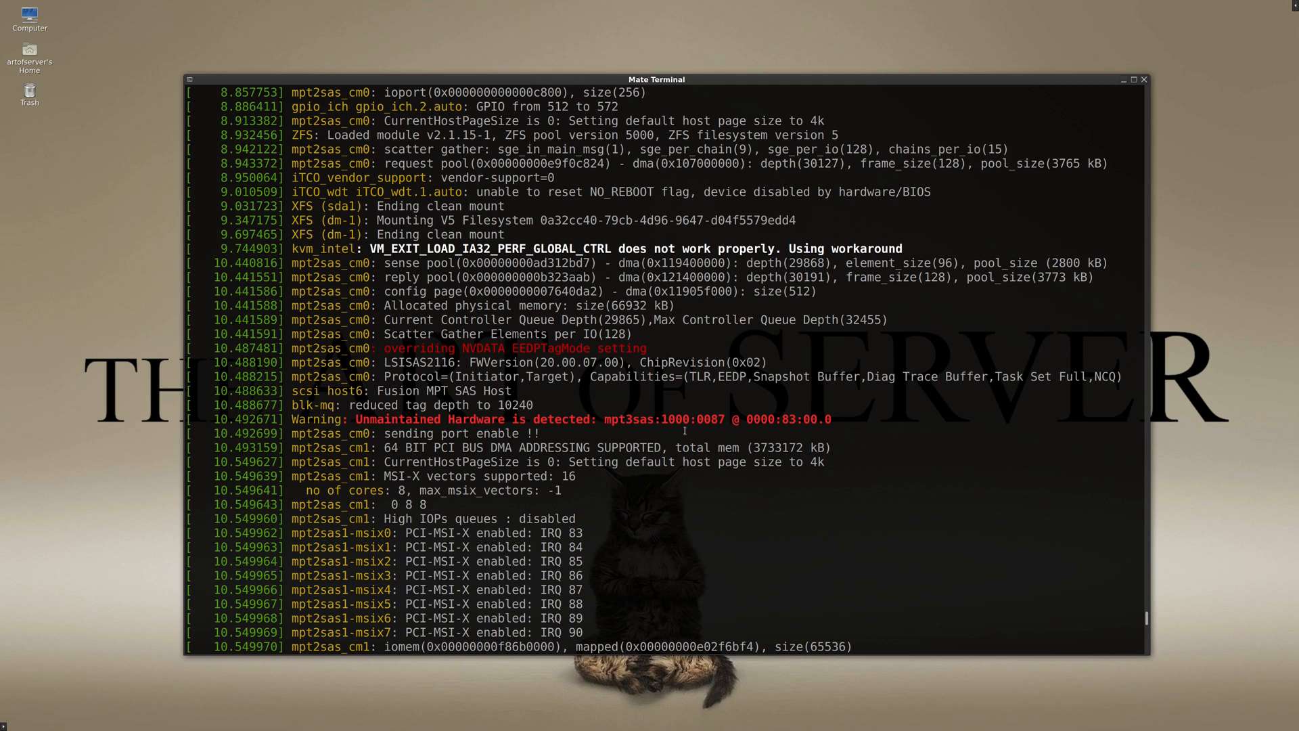
mouse_move(783, 425)
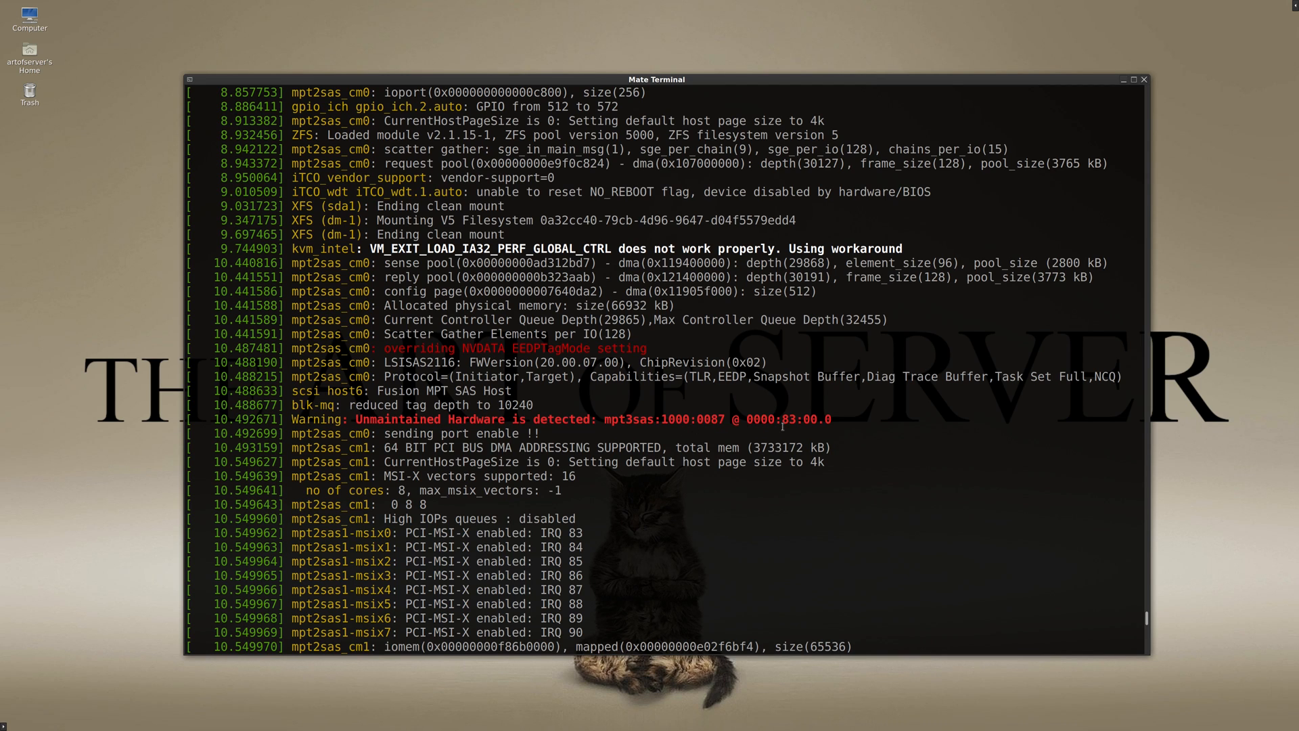
double_click(791, 418)
text(lspci -Dmmnn |grep LSI)
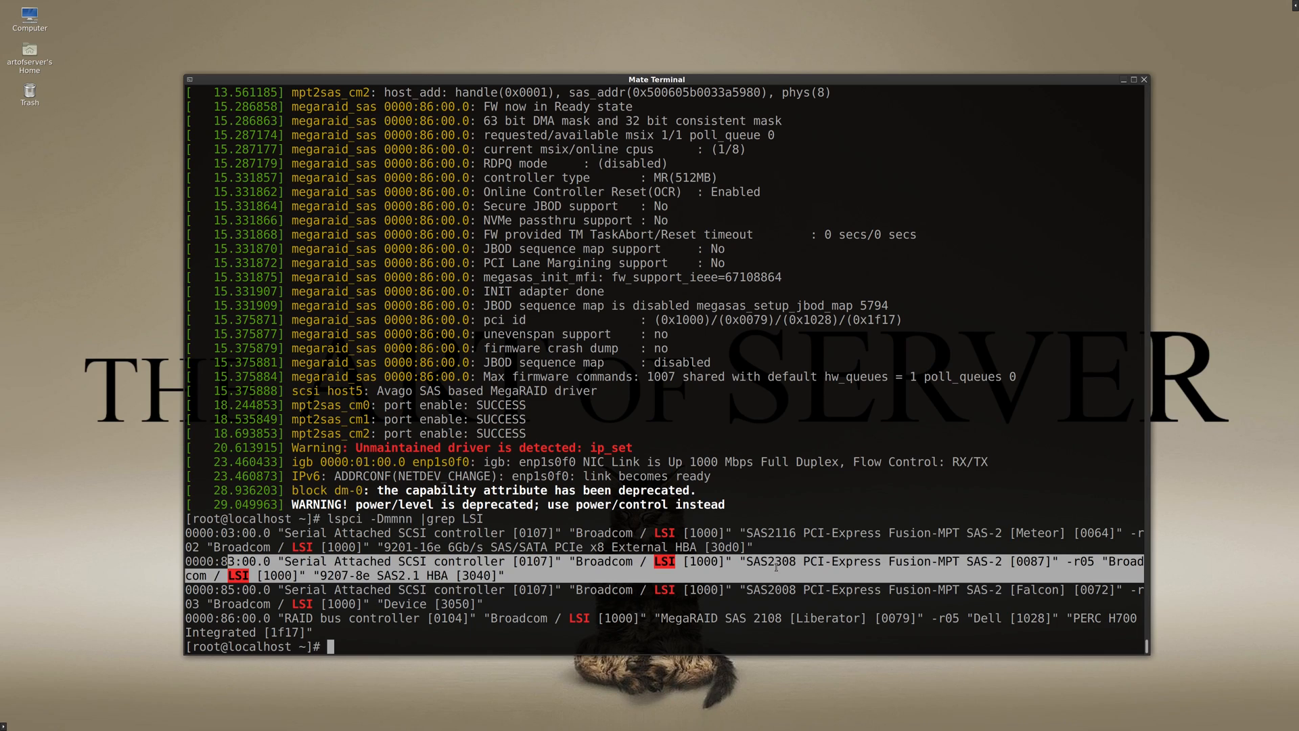
mouse_move(654, 585)
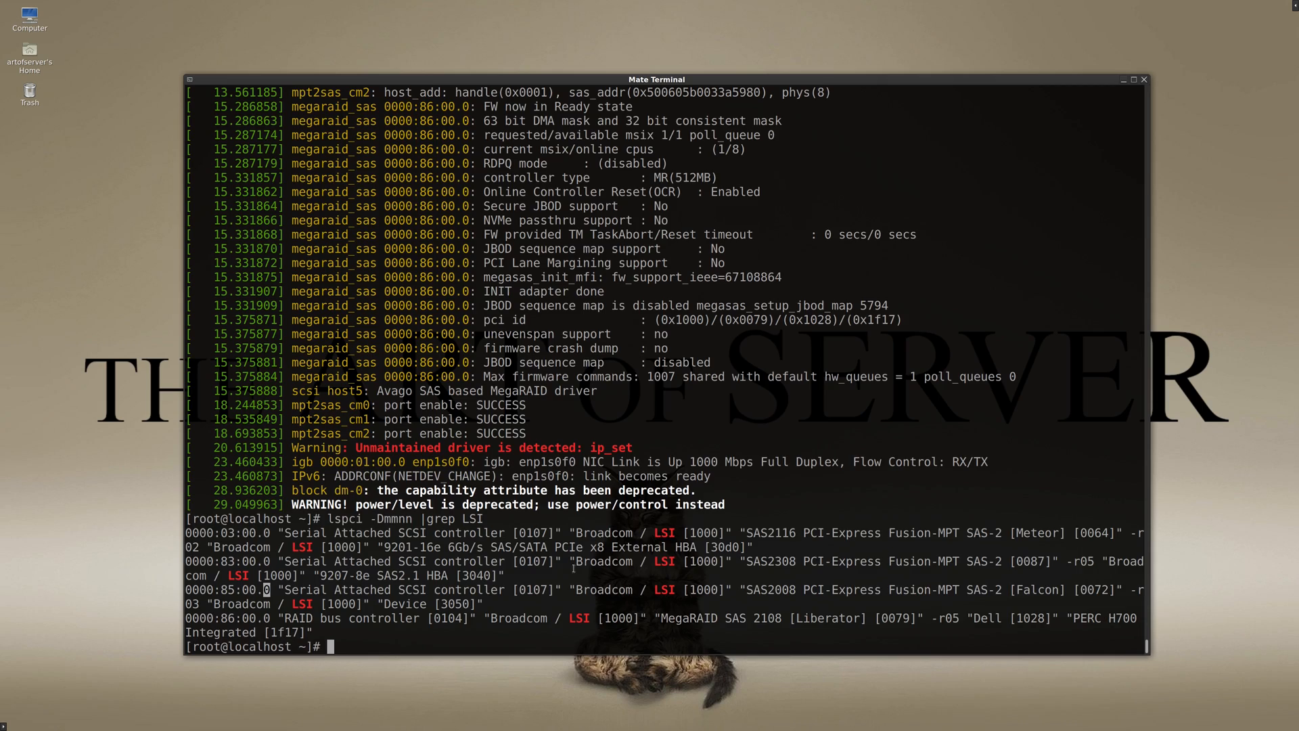
scroll(up, 3)
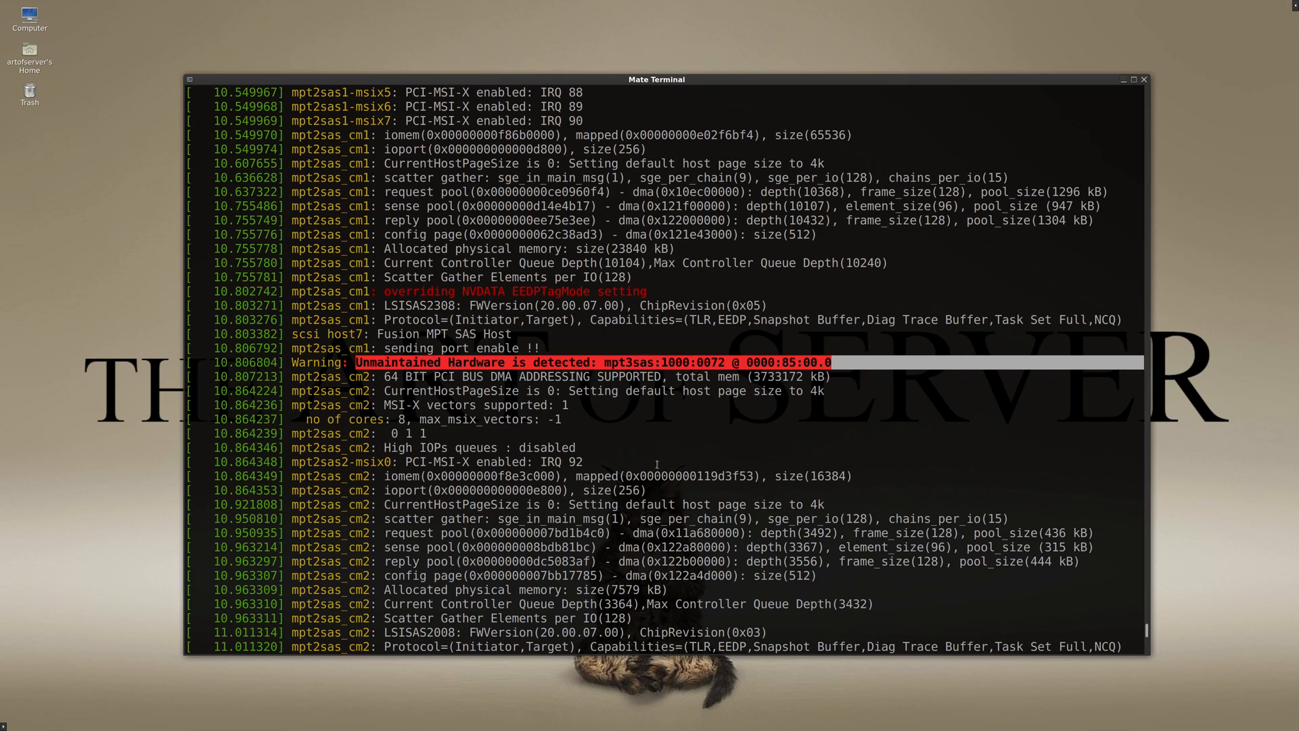
scroll(down, 3)
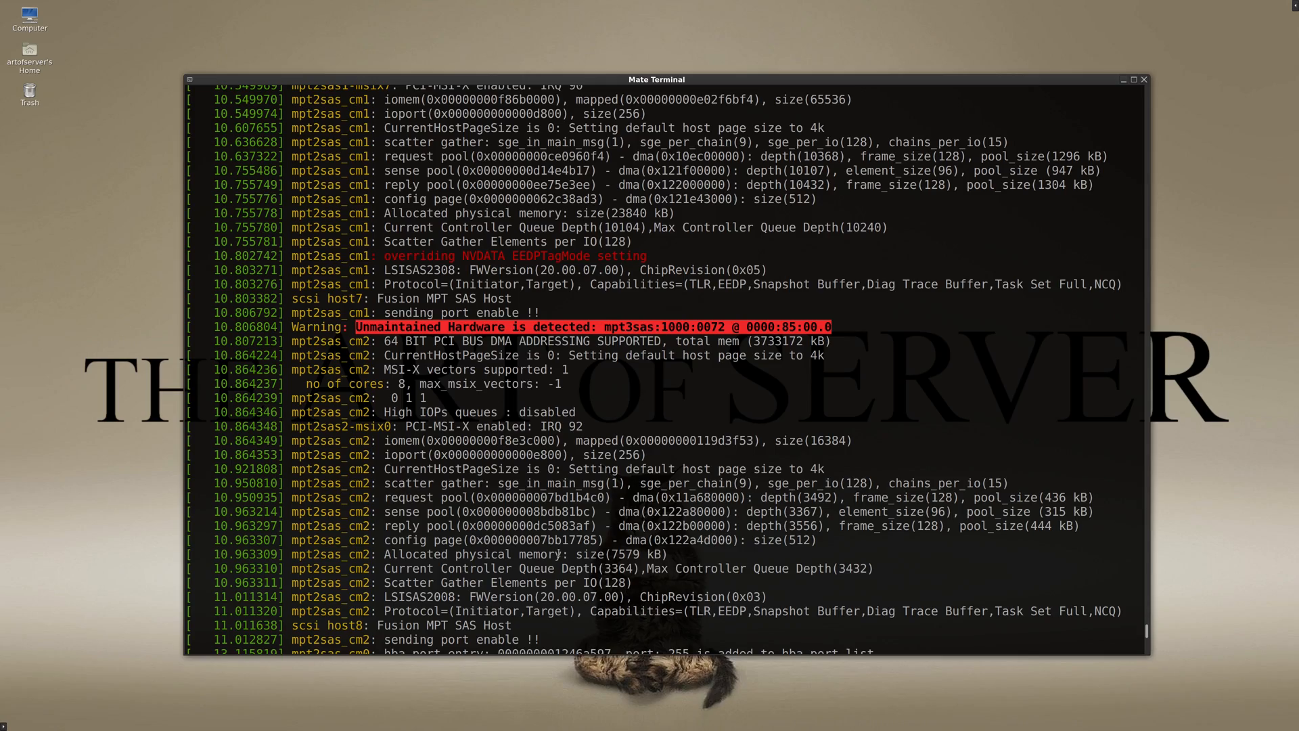
scroll(up, 3)
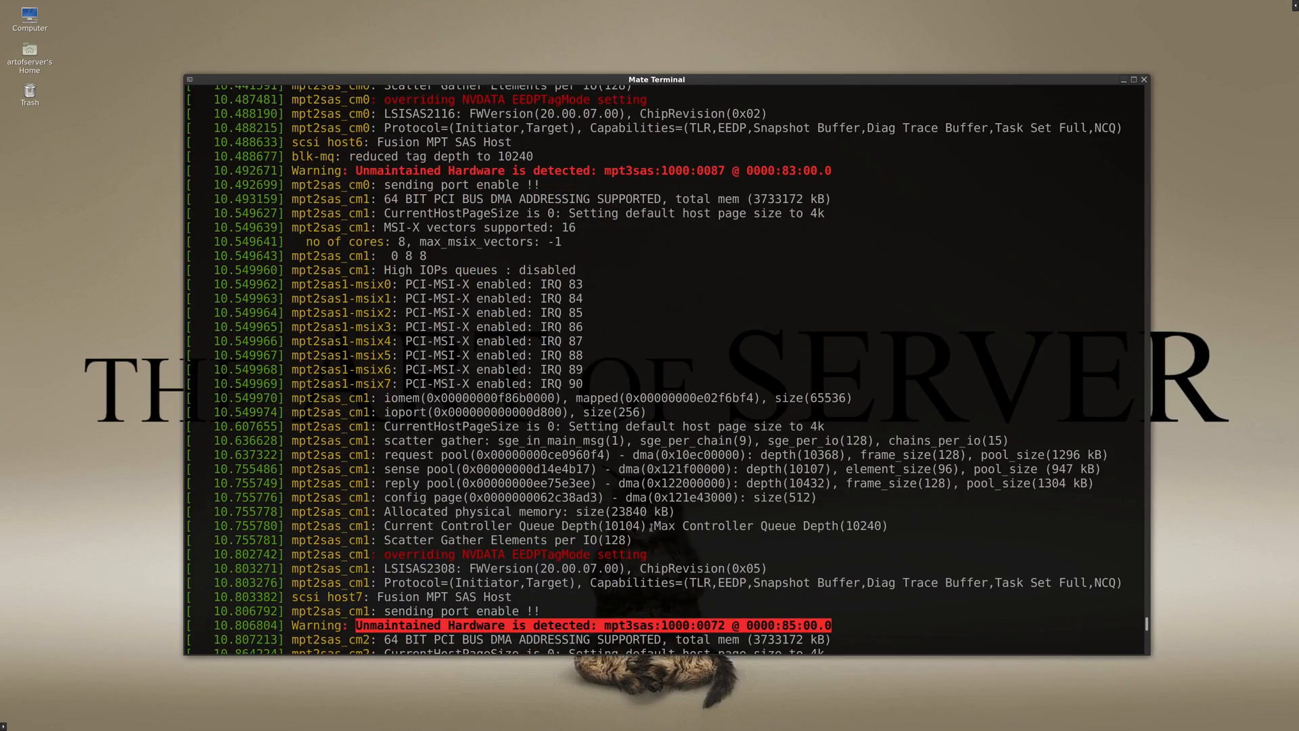
scroll(down, 3)
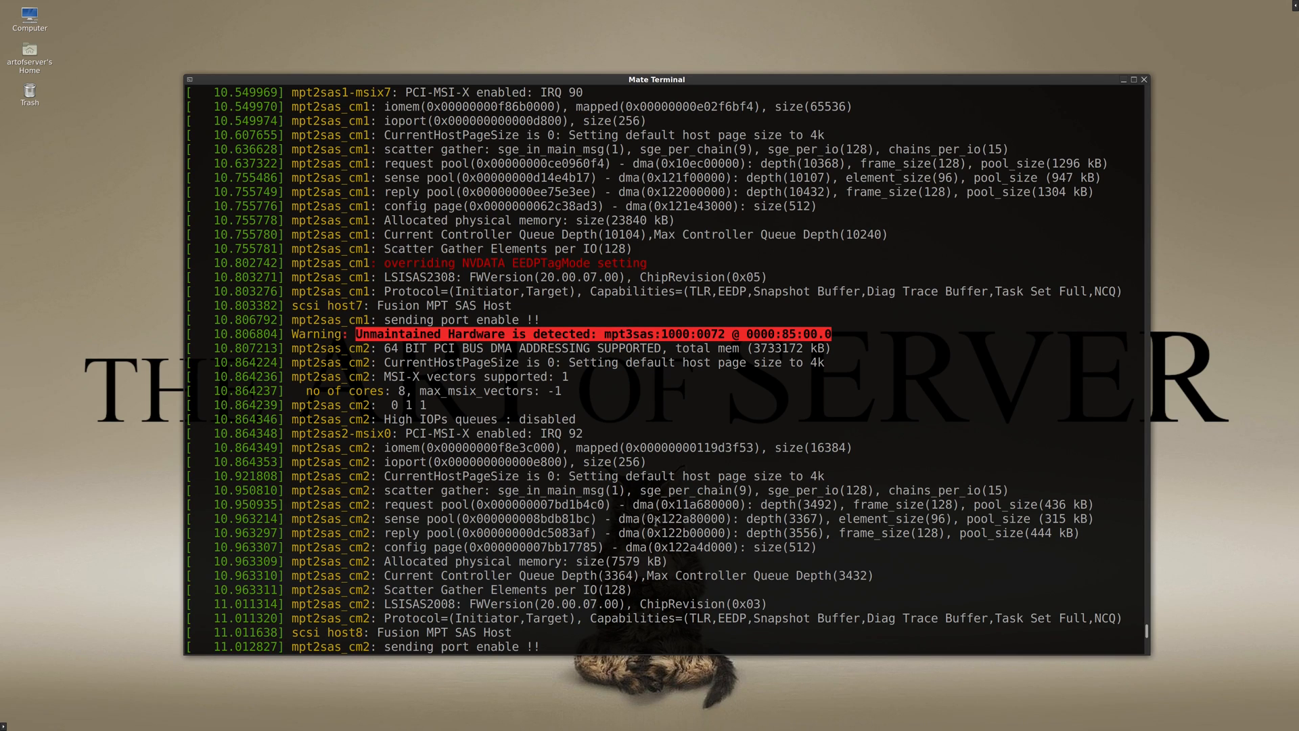
scroll(down, 3)
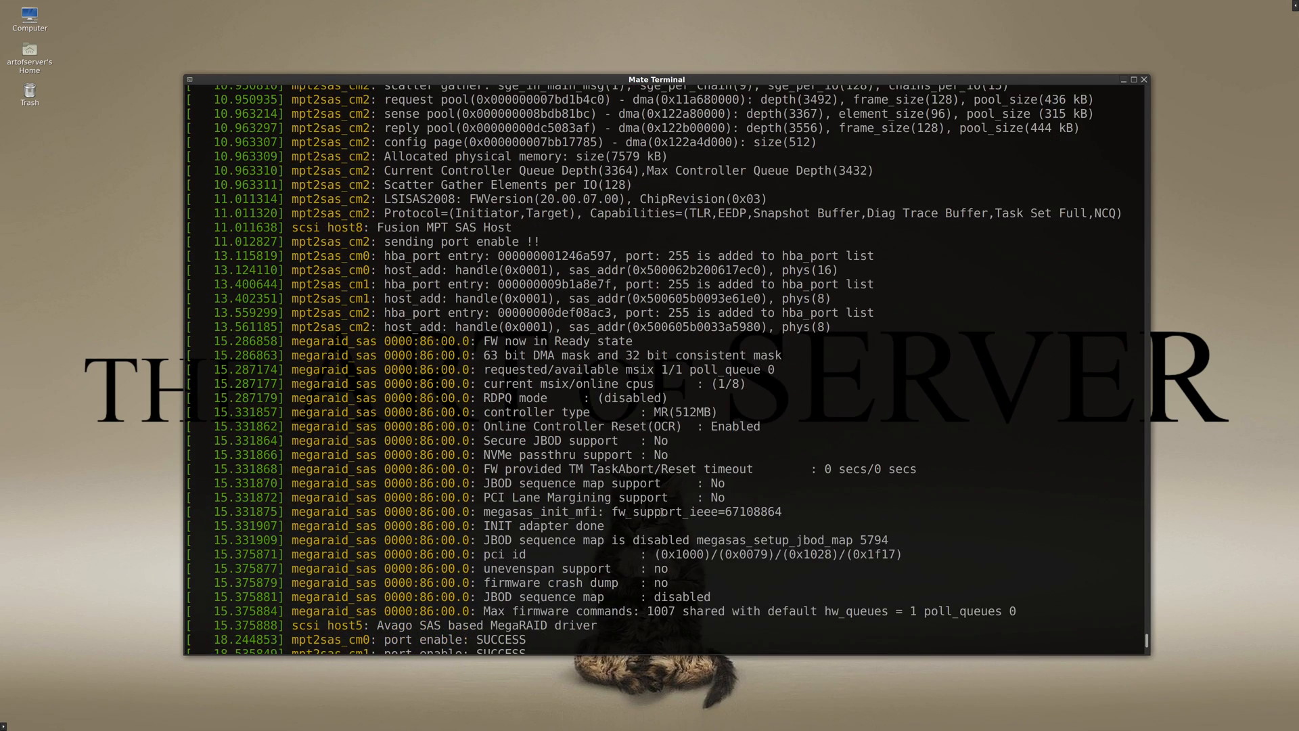